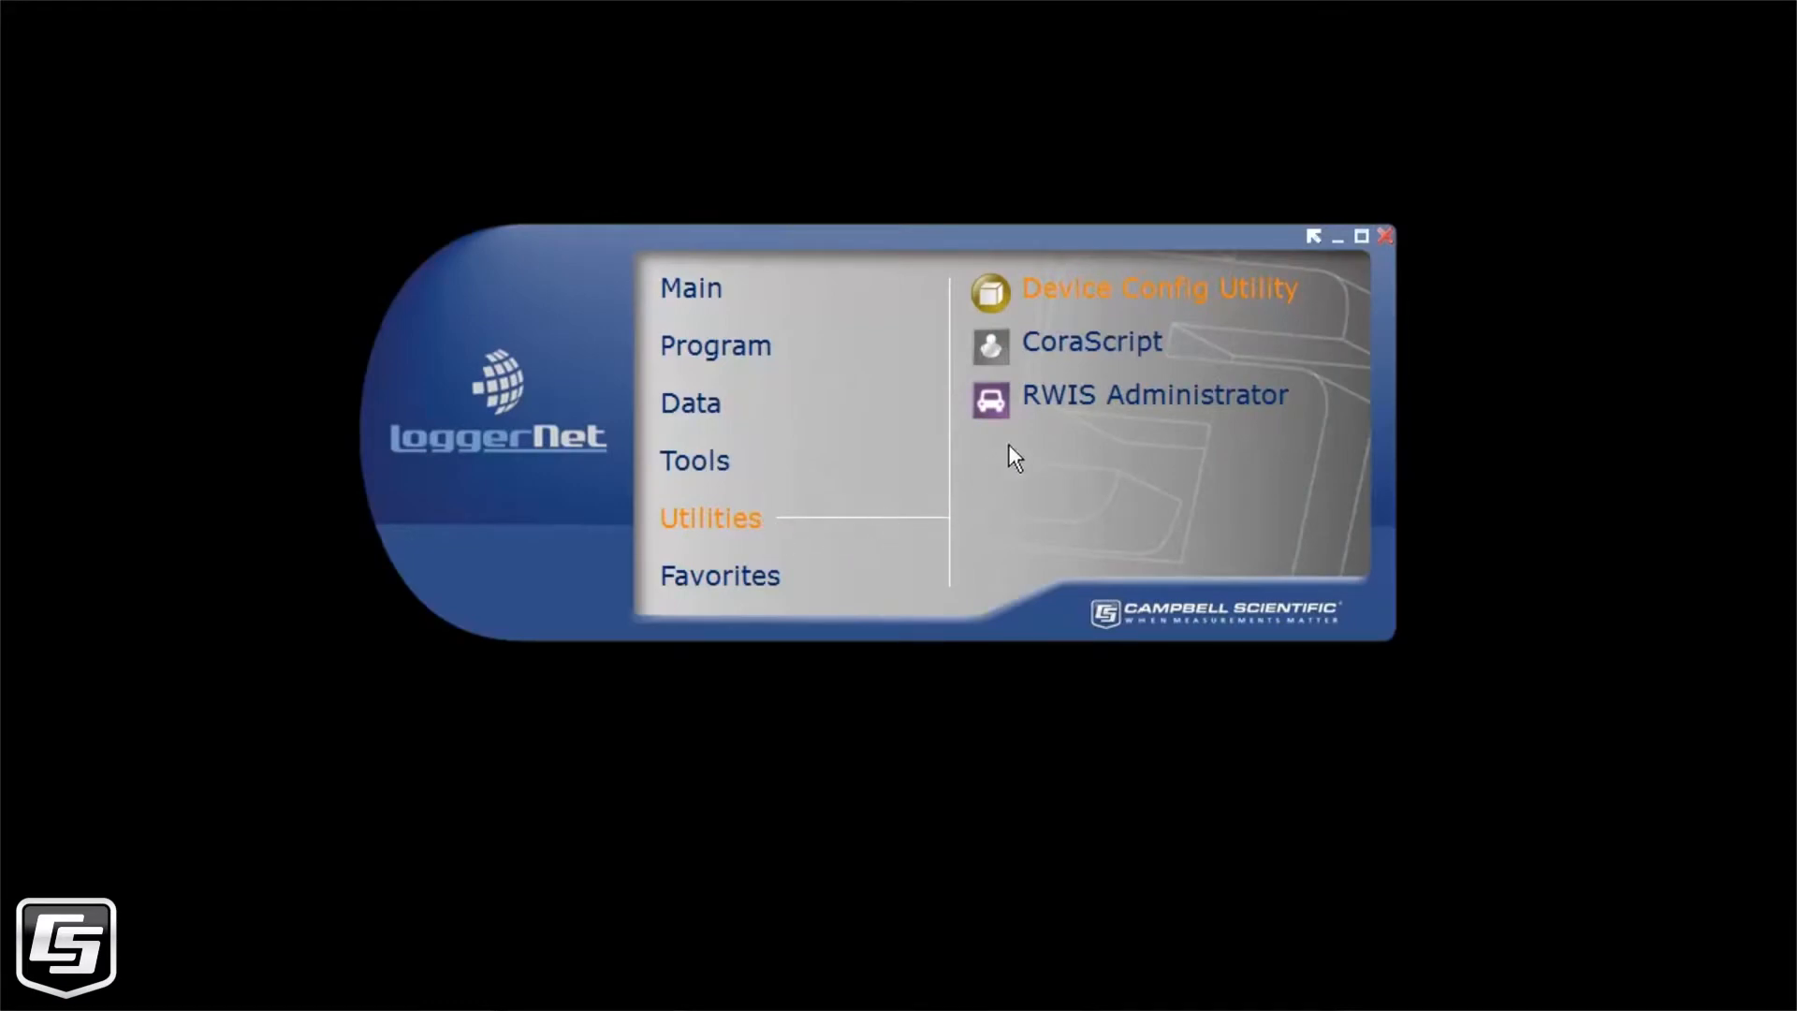
Step: Launch the Device Configuration Utility from LoggerNet's Utilities category
click(1157, 288)
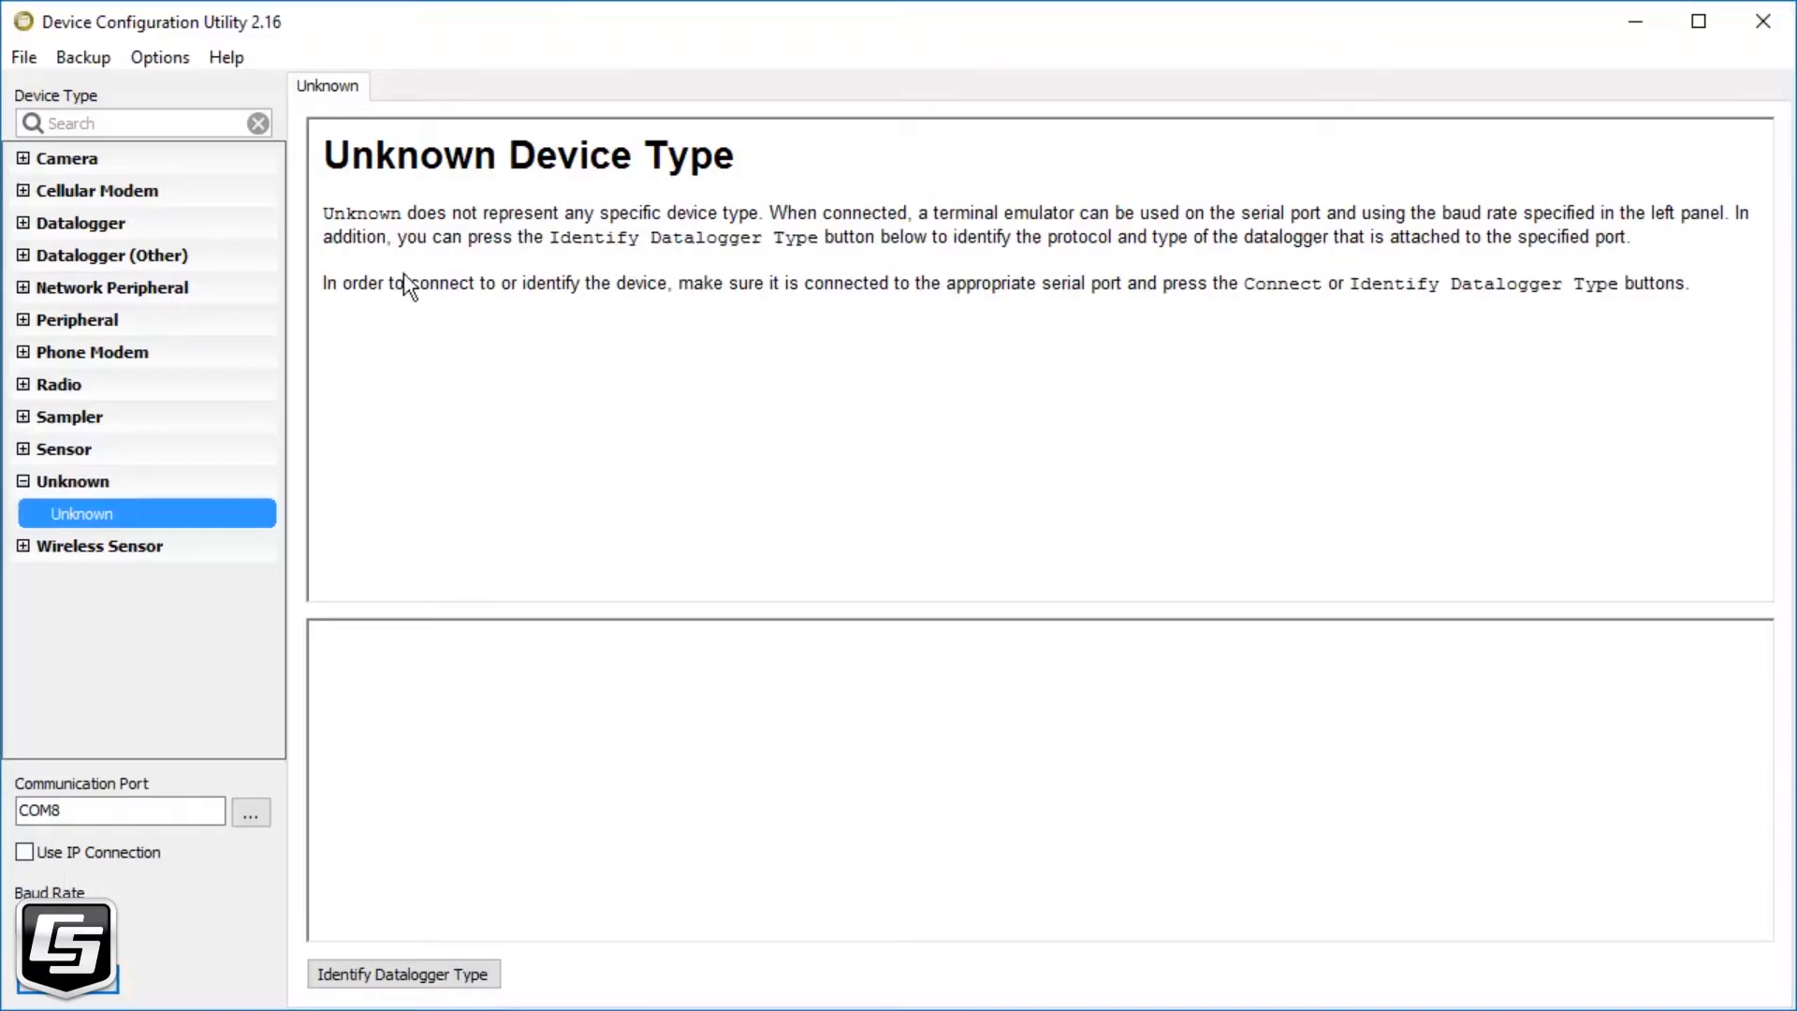
Step: Connect to the CR300 Series datalogger on port CR300 (COM8)
click(22, 223)
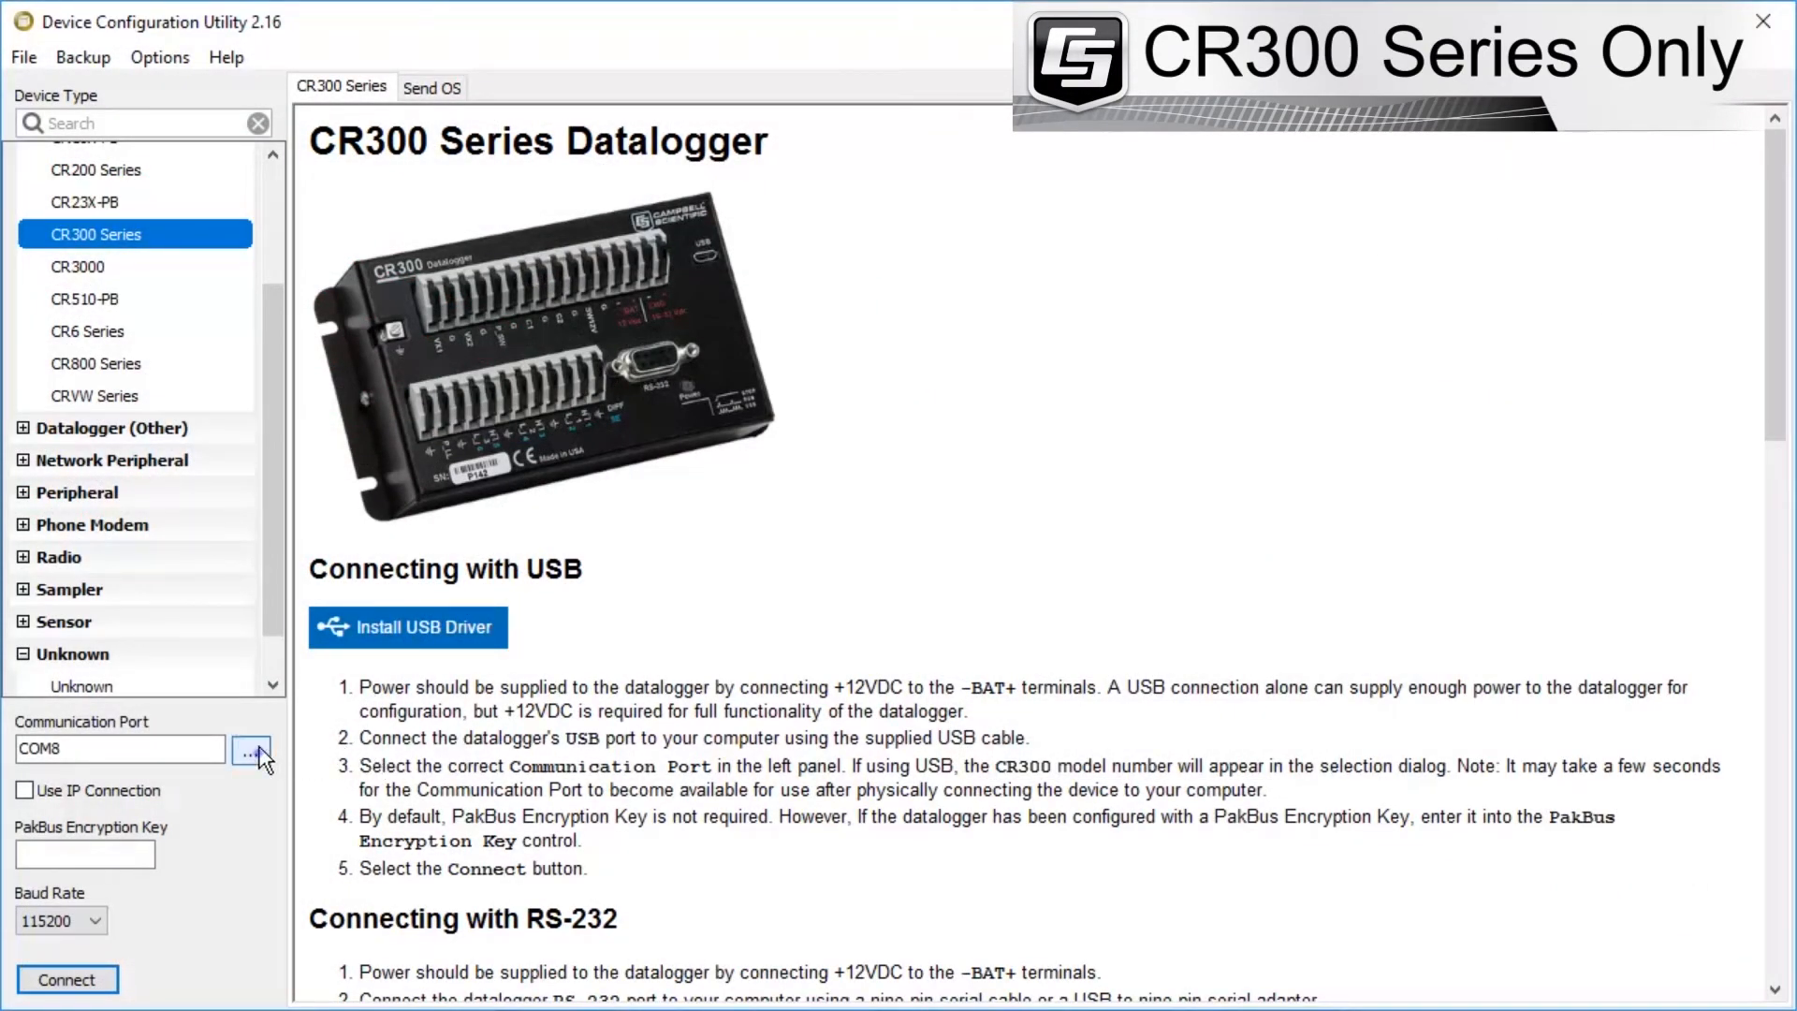
click(251, 748)
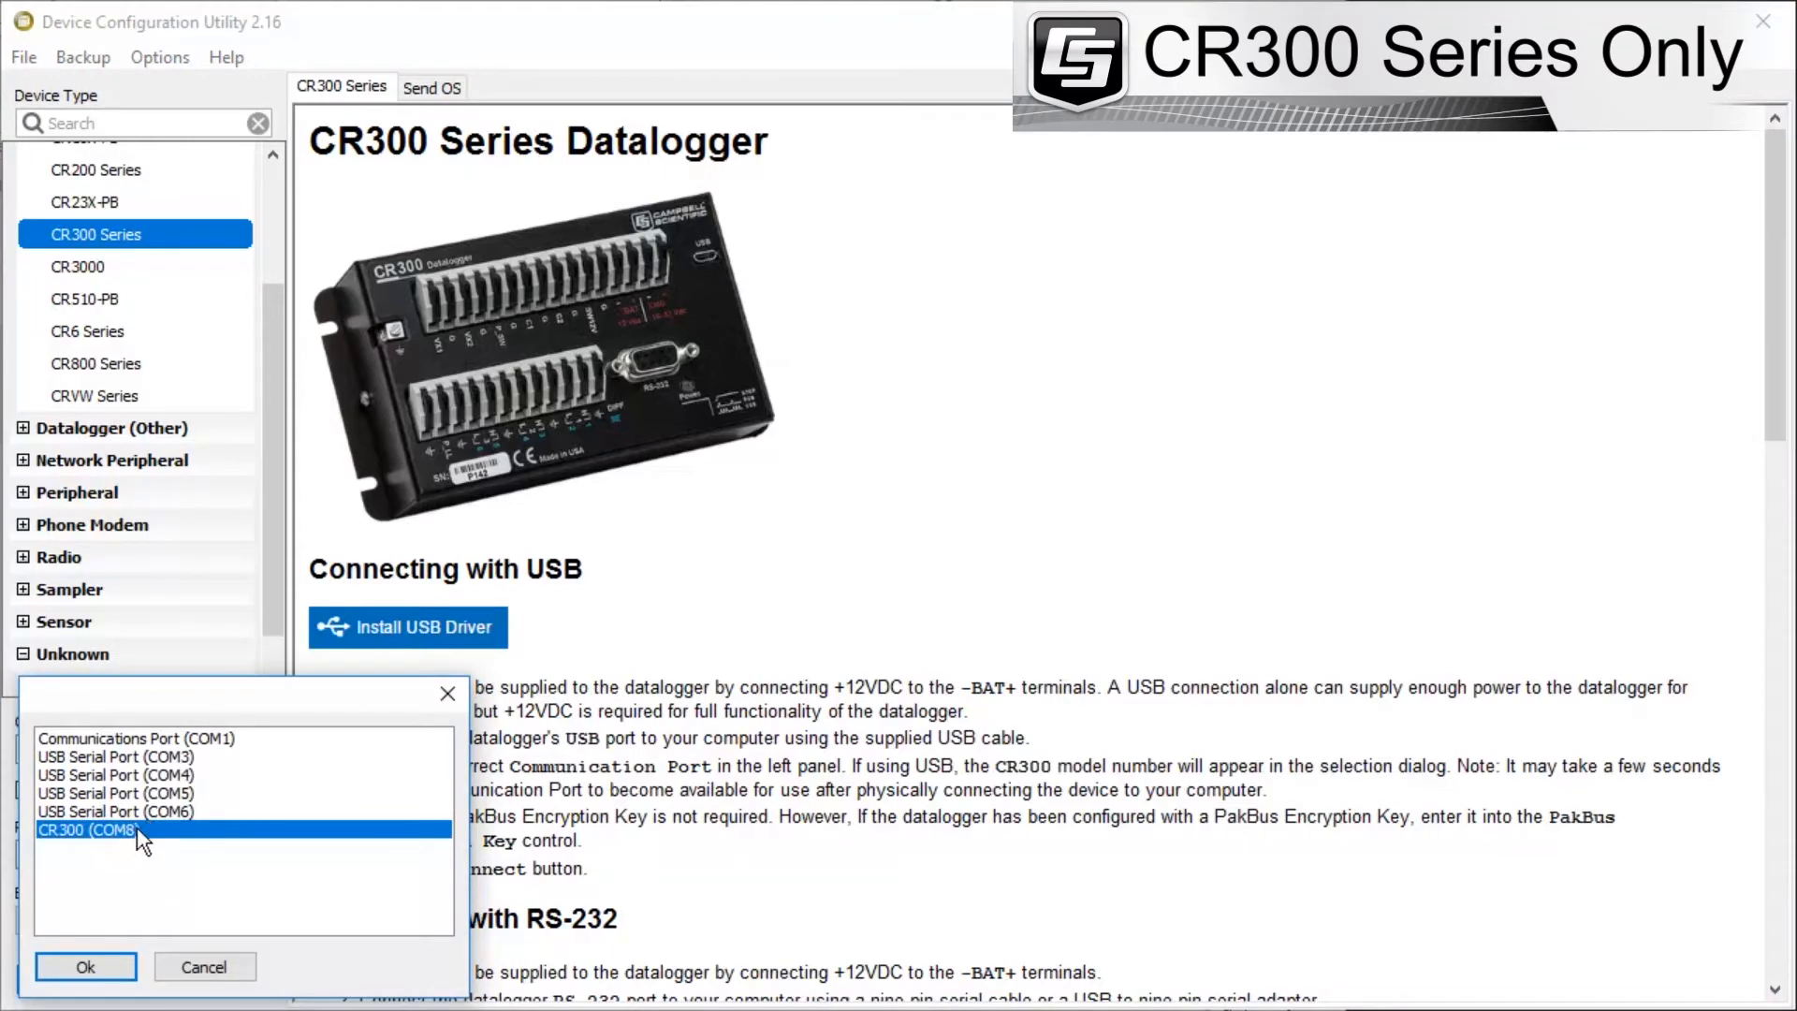
click(85, 965)
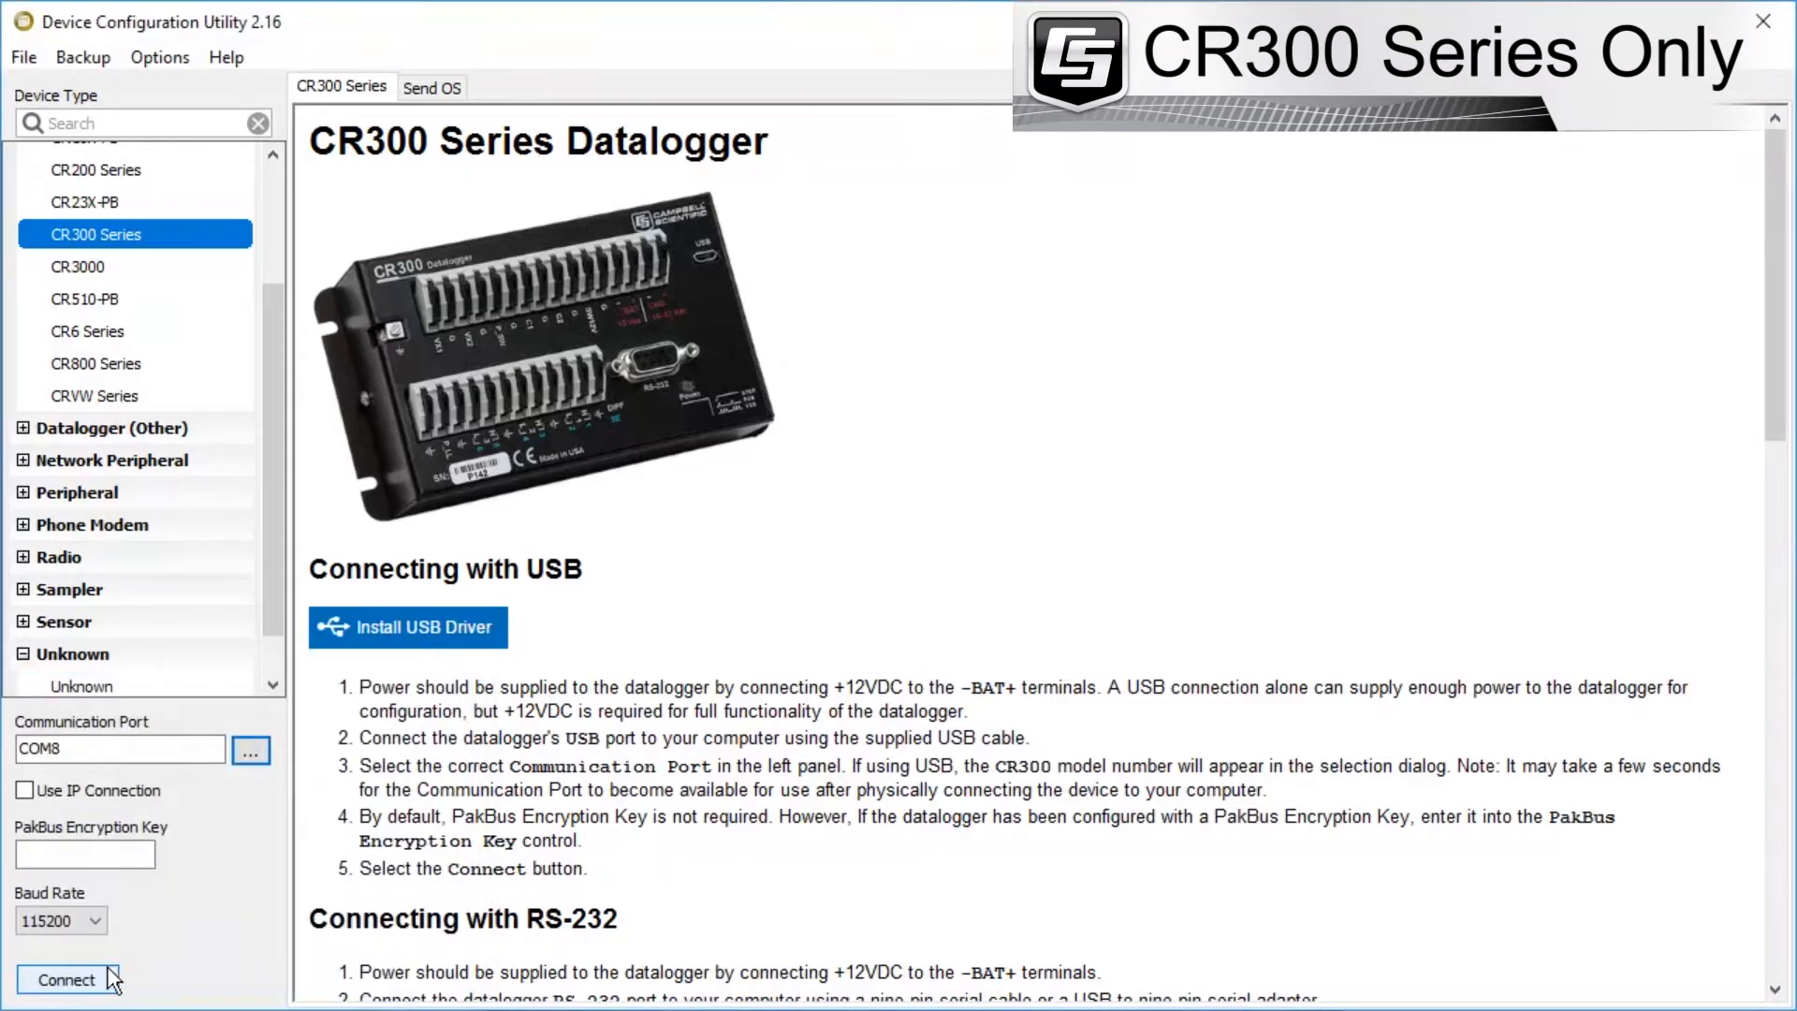
click(66, 979)
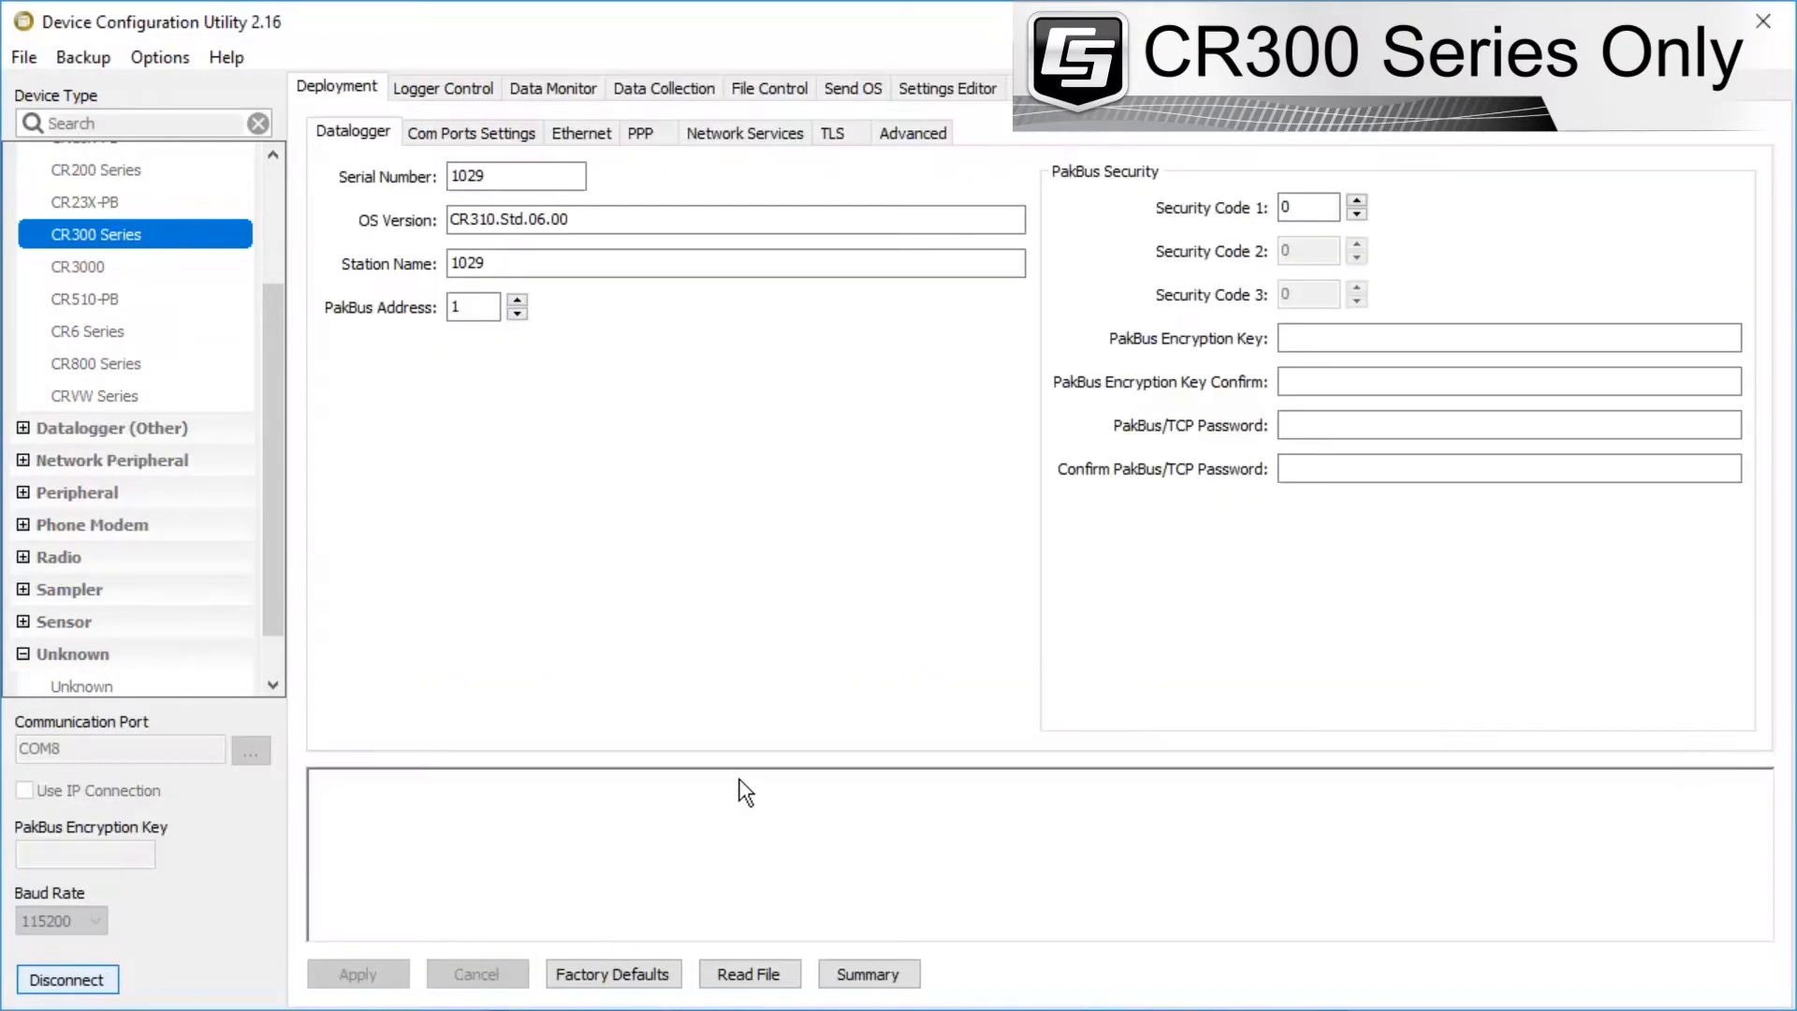
Step: In the Advanced settings, set USB Configuration to Virtual Ethernet (RNDIS) and apply it
click(944, 88)
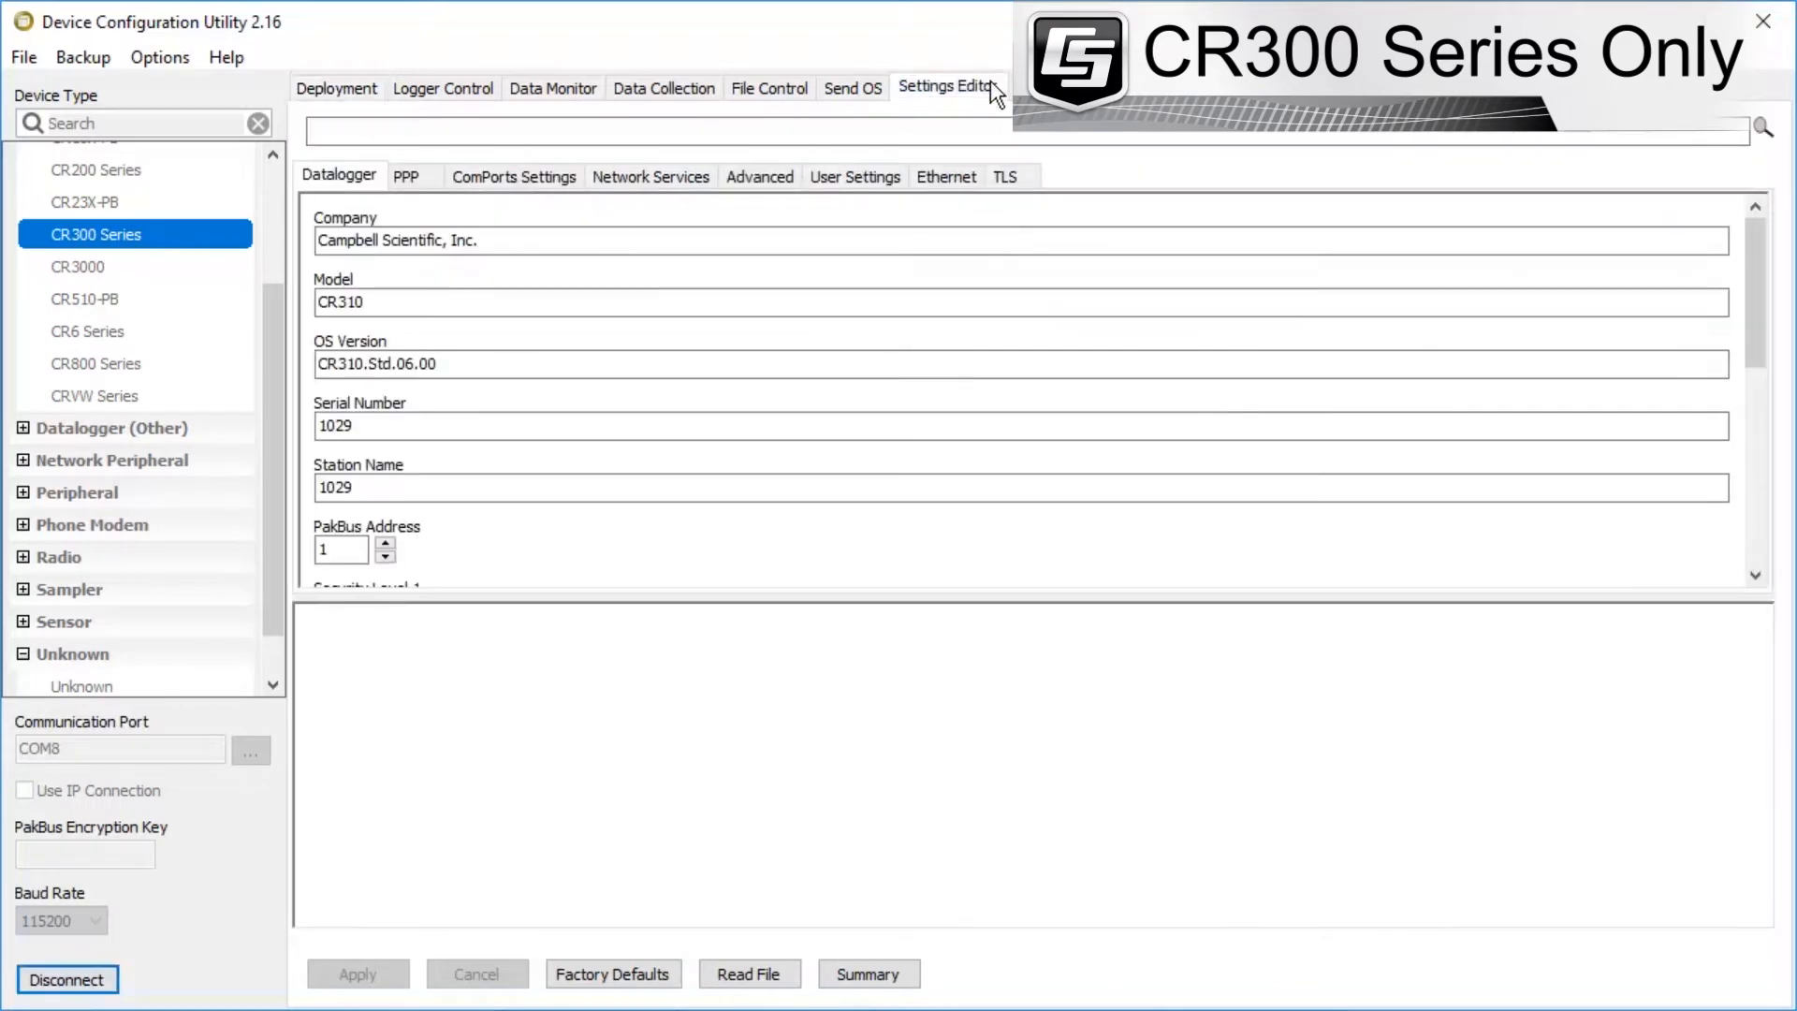
click(759, 177)
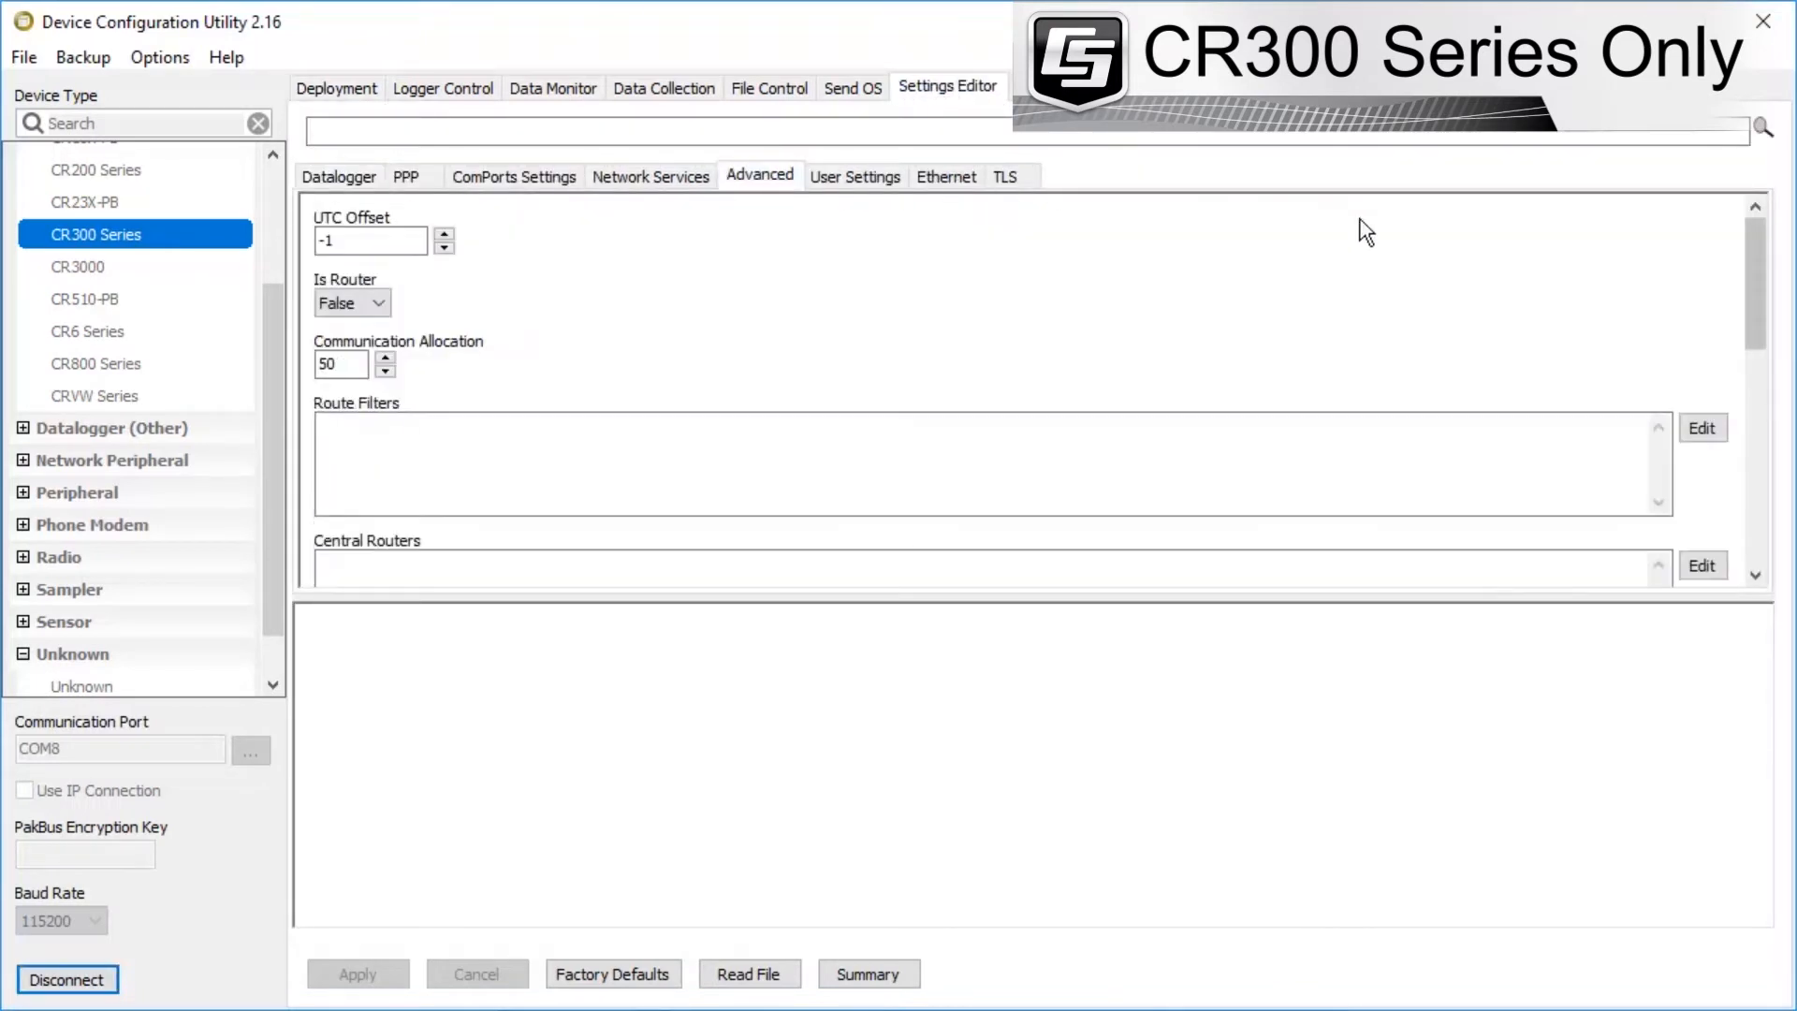
scroll(down, 3)
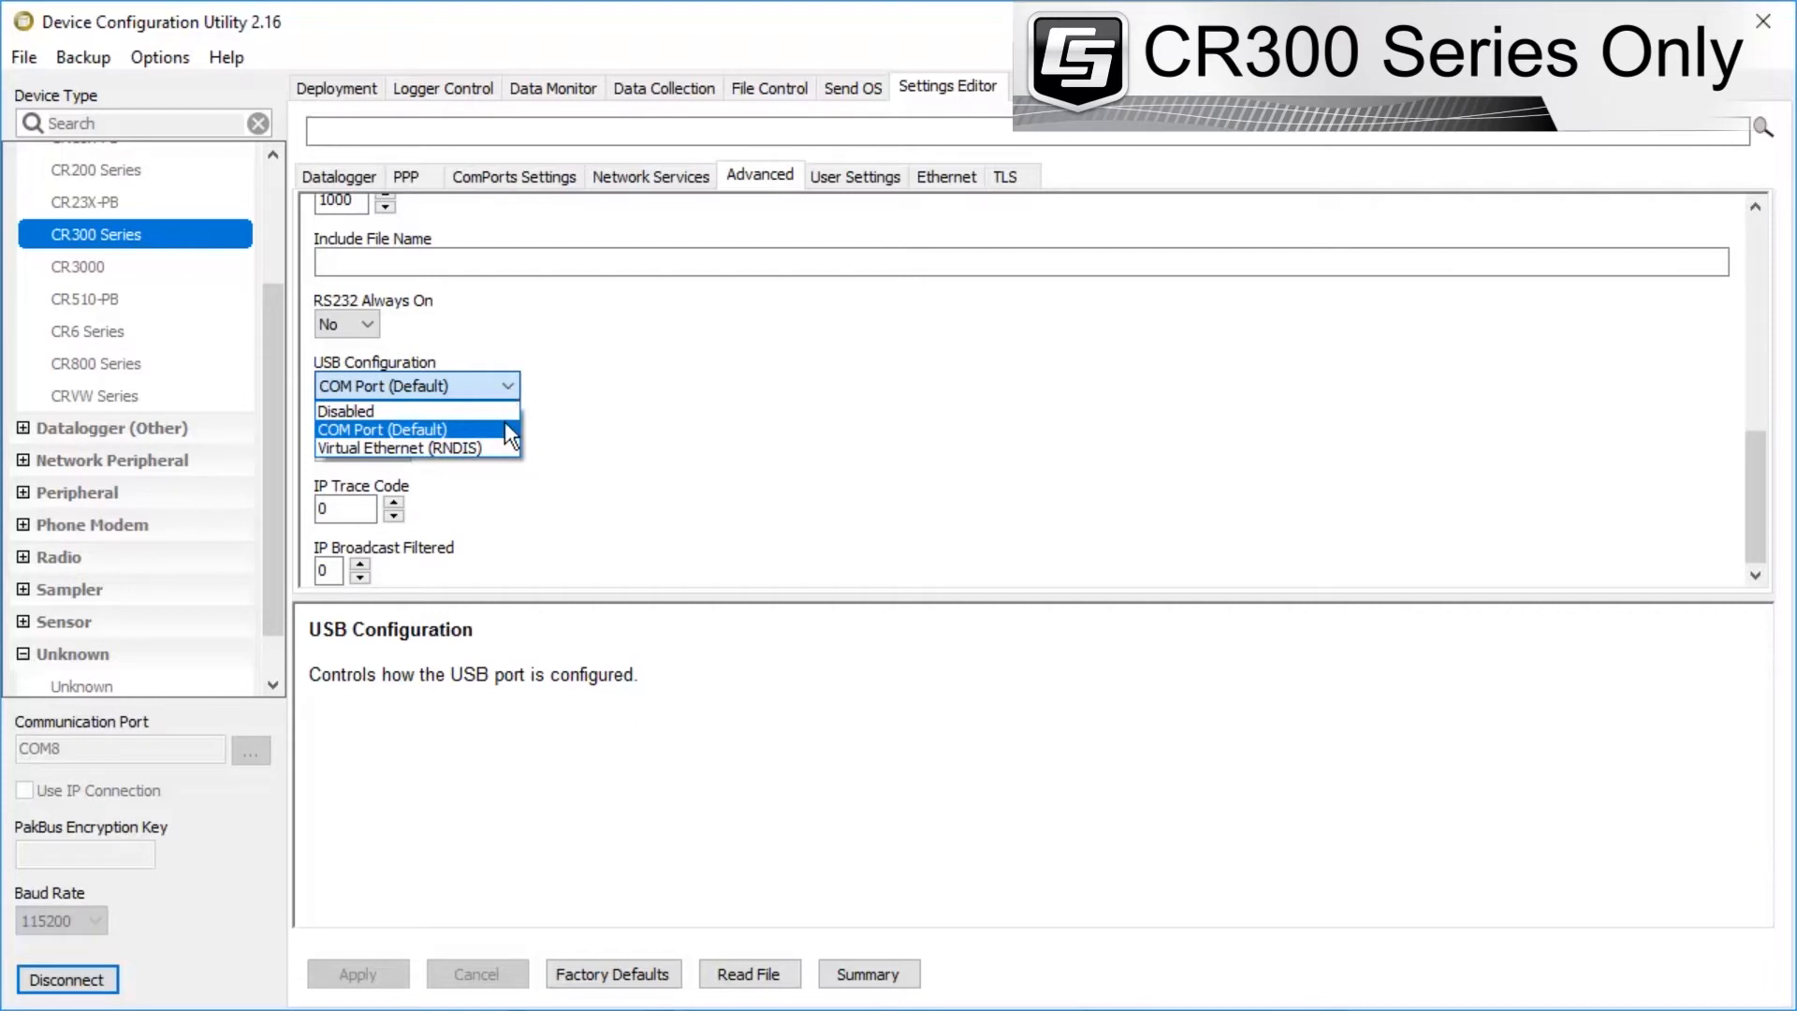
click(395, 448)
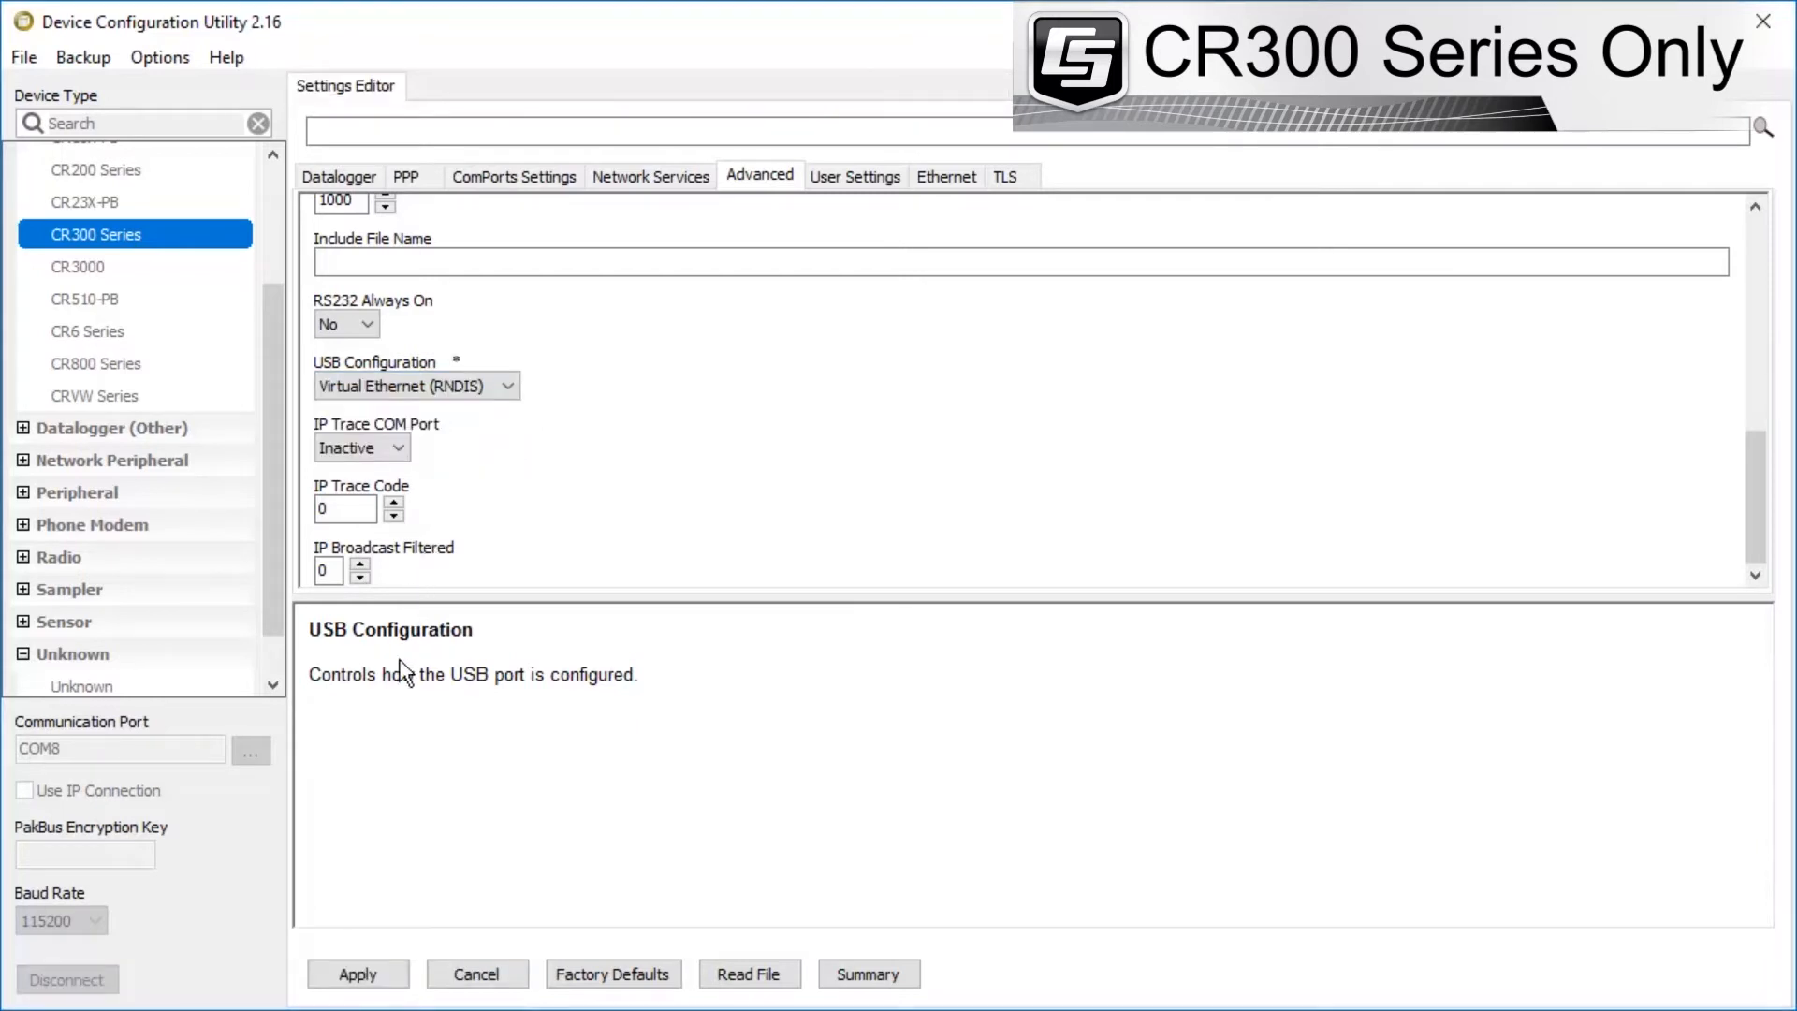
click(357, 974)
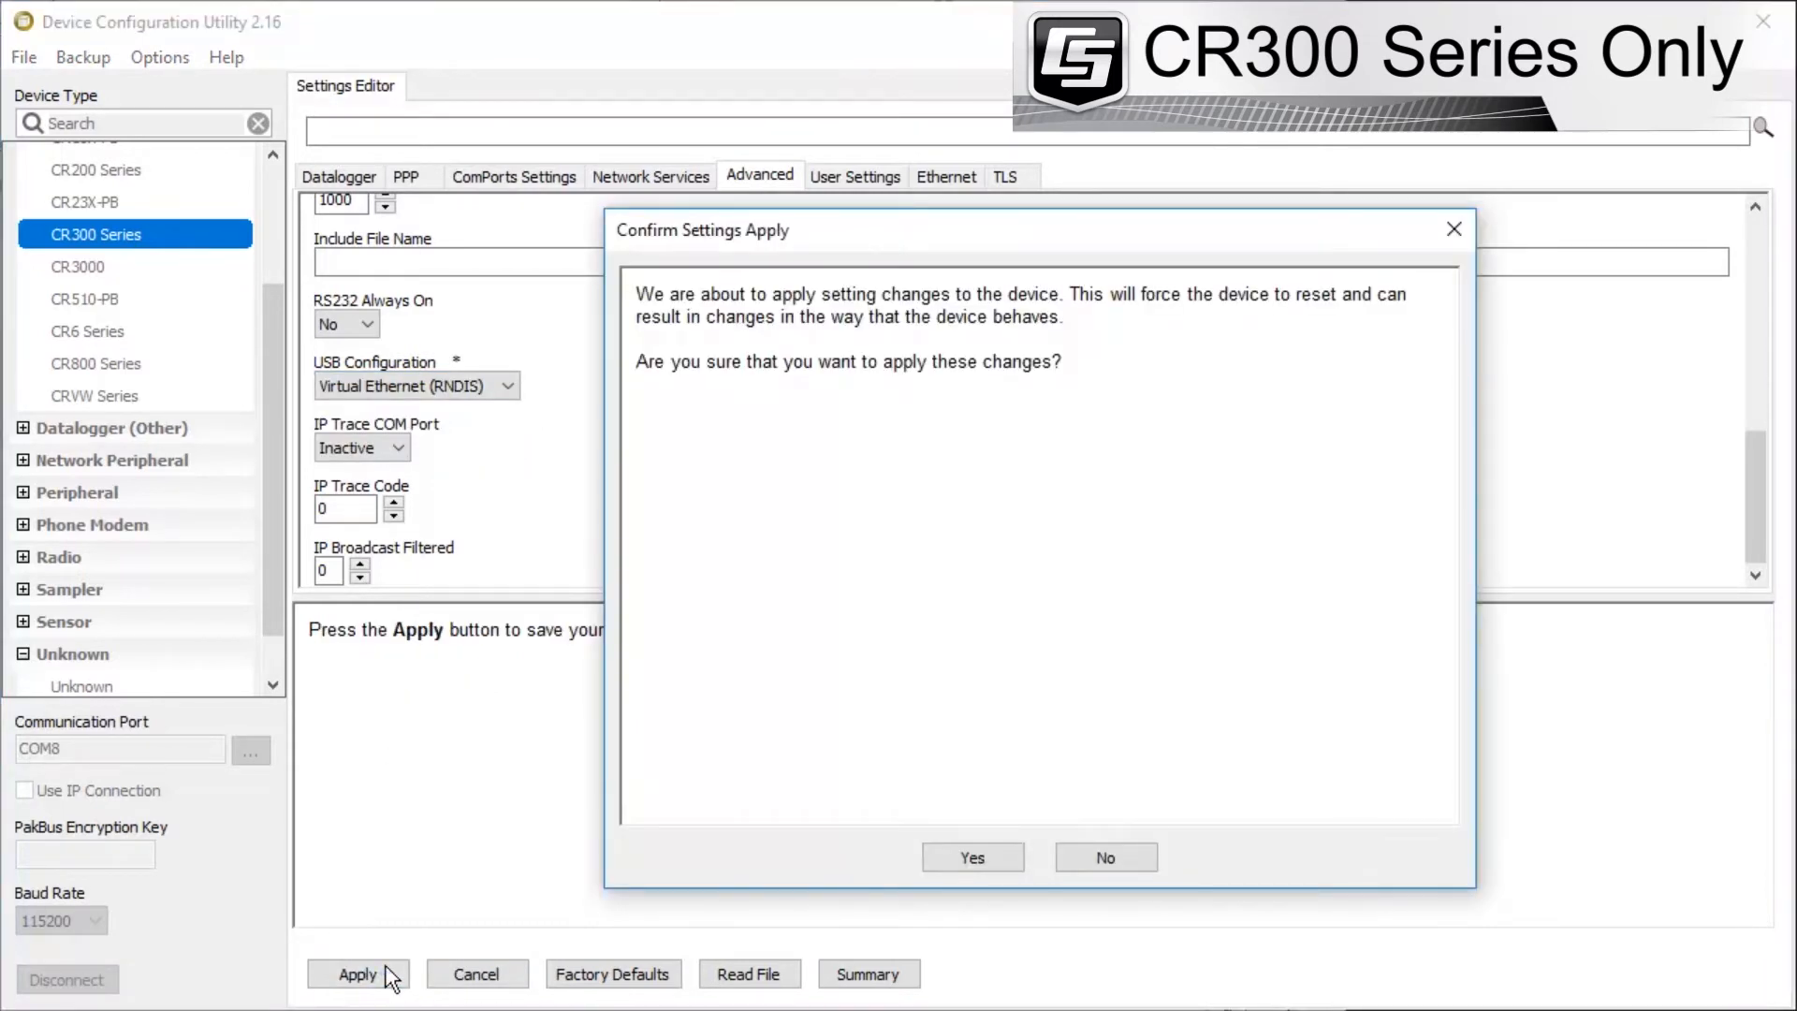
click(970, 857)
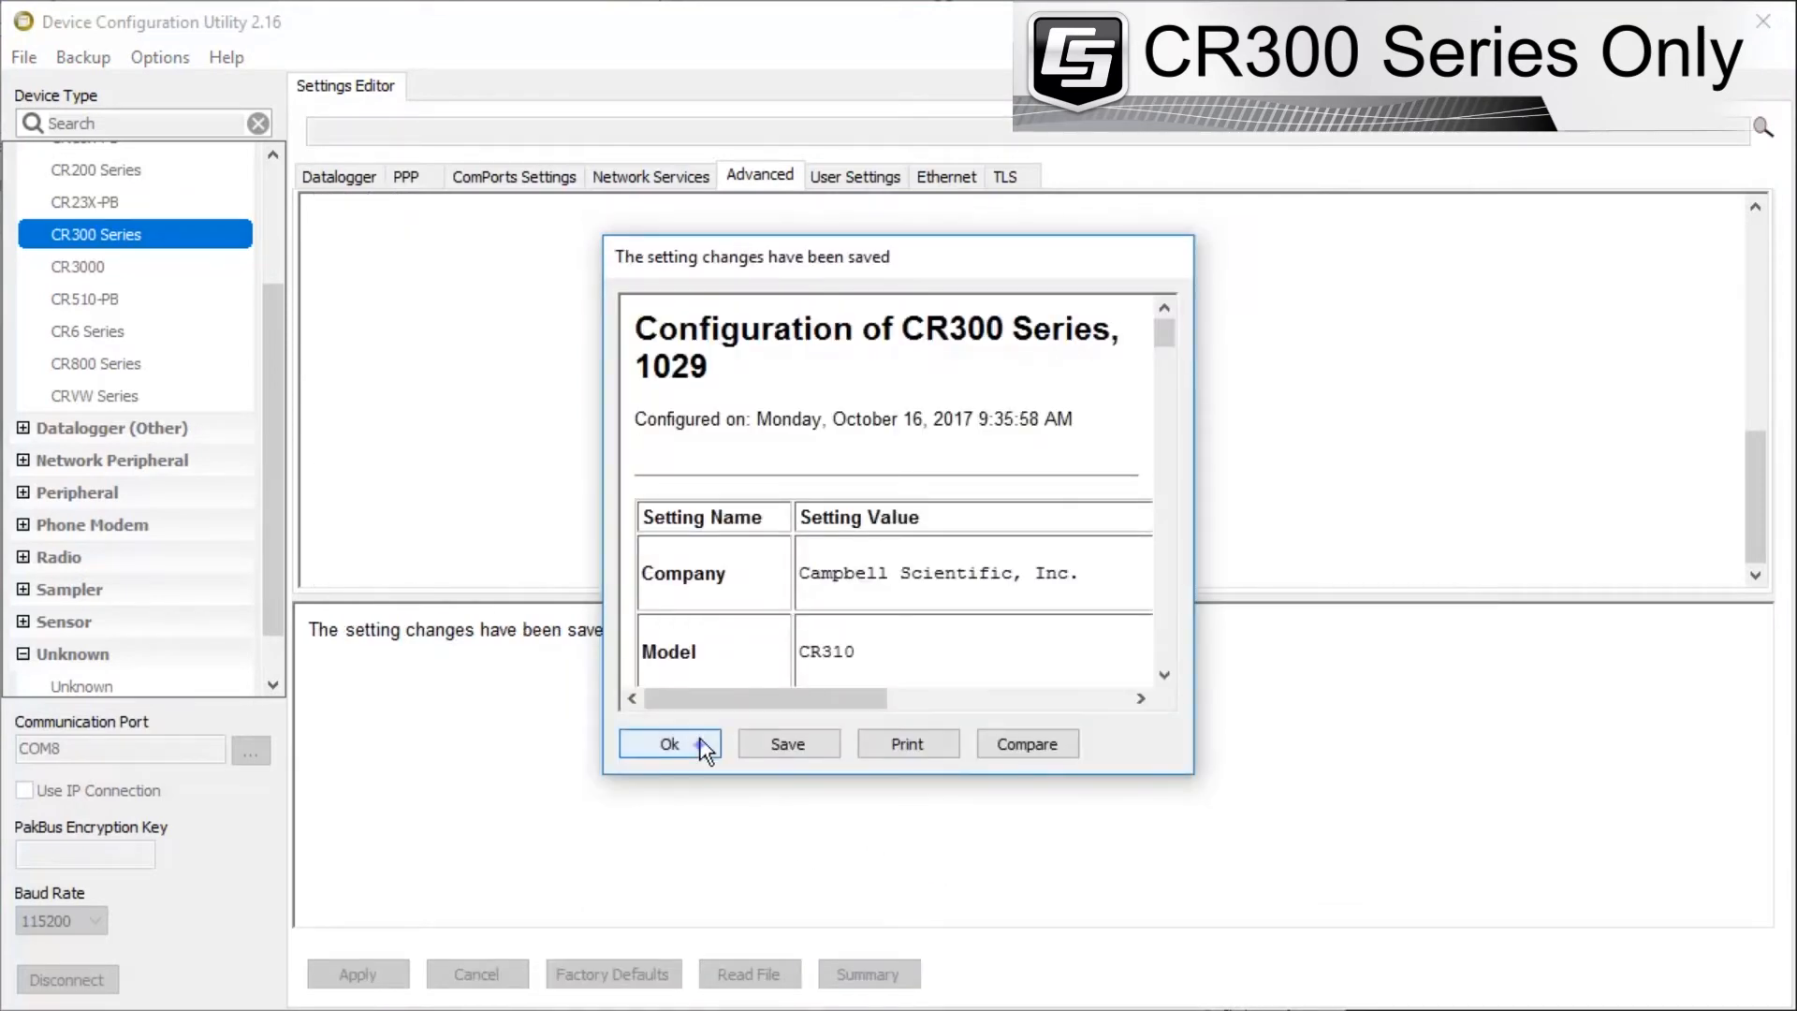
click(669, 744)
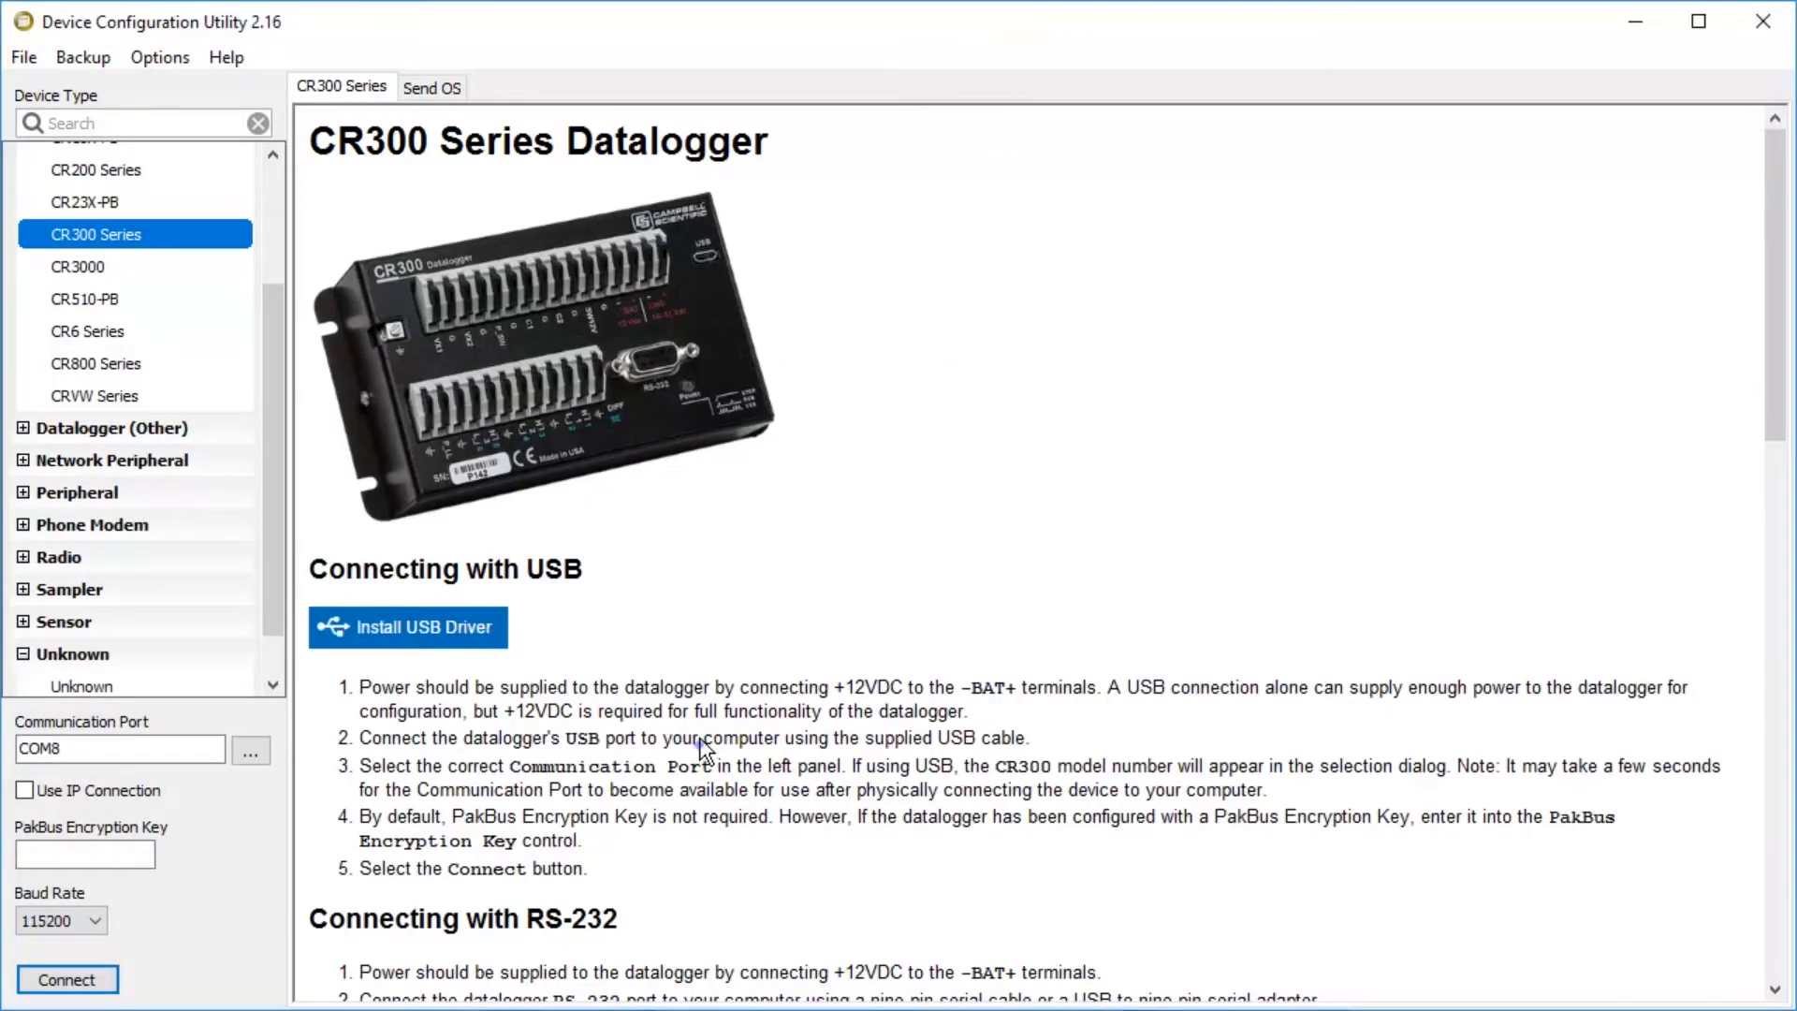
Step: Connect to the CR6 Series datalogger over IP at 192.168.66.1, accepting the local server check
click(88, 512)
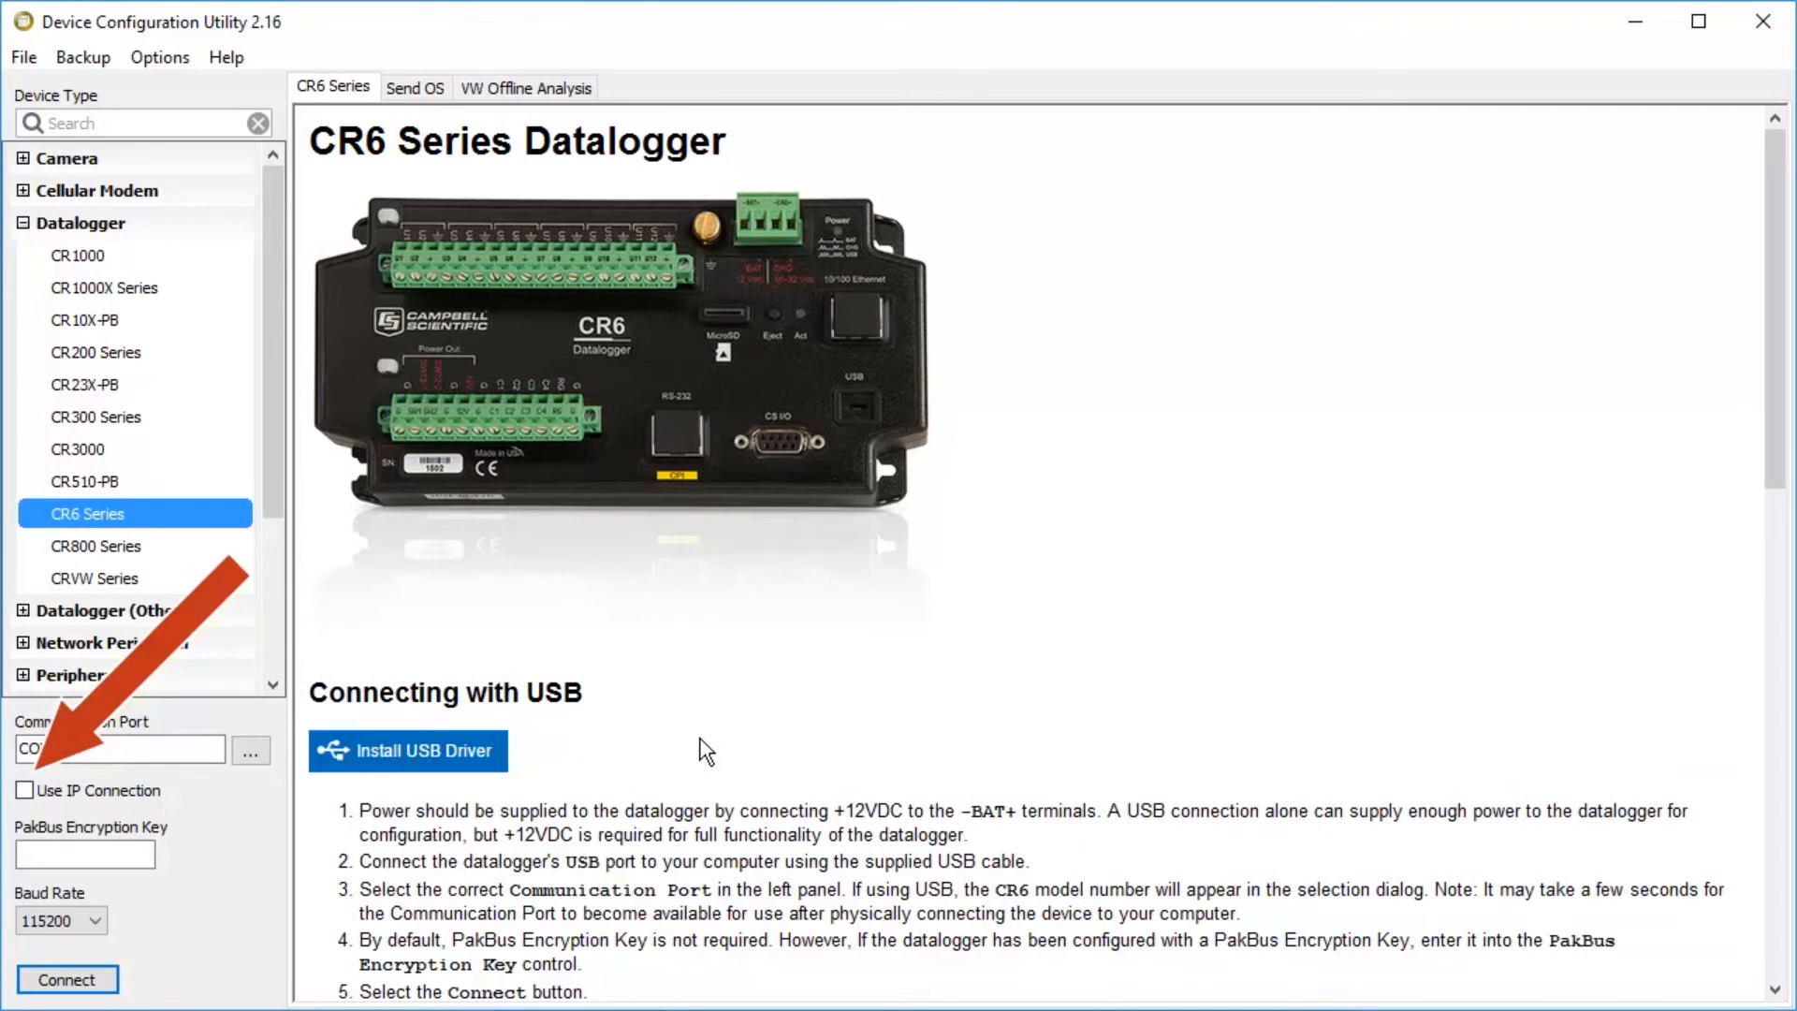
mouse_move(516, 750)
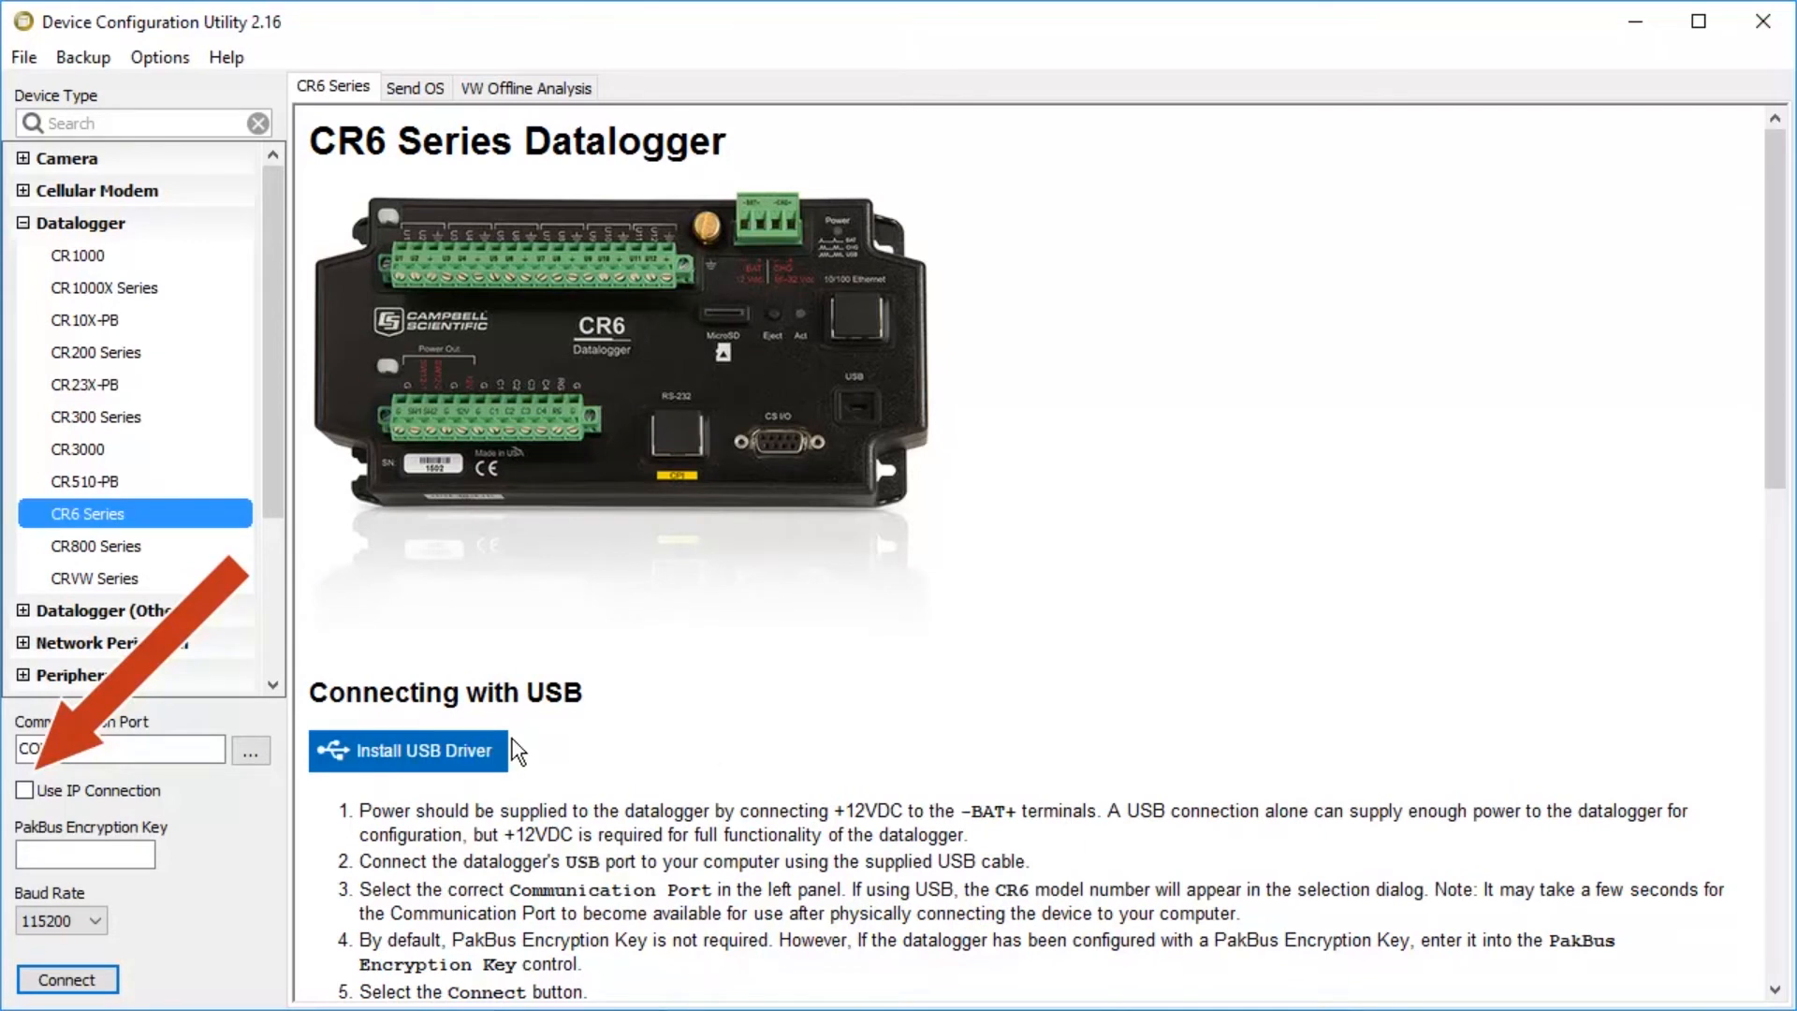
click(25, 790)
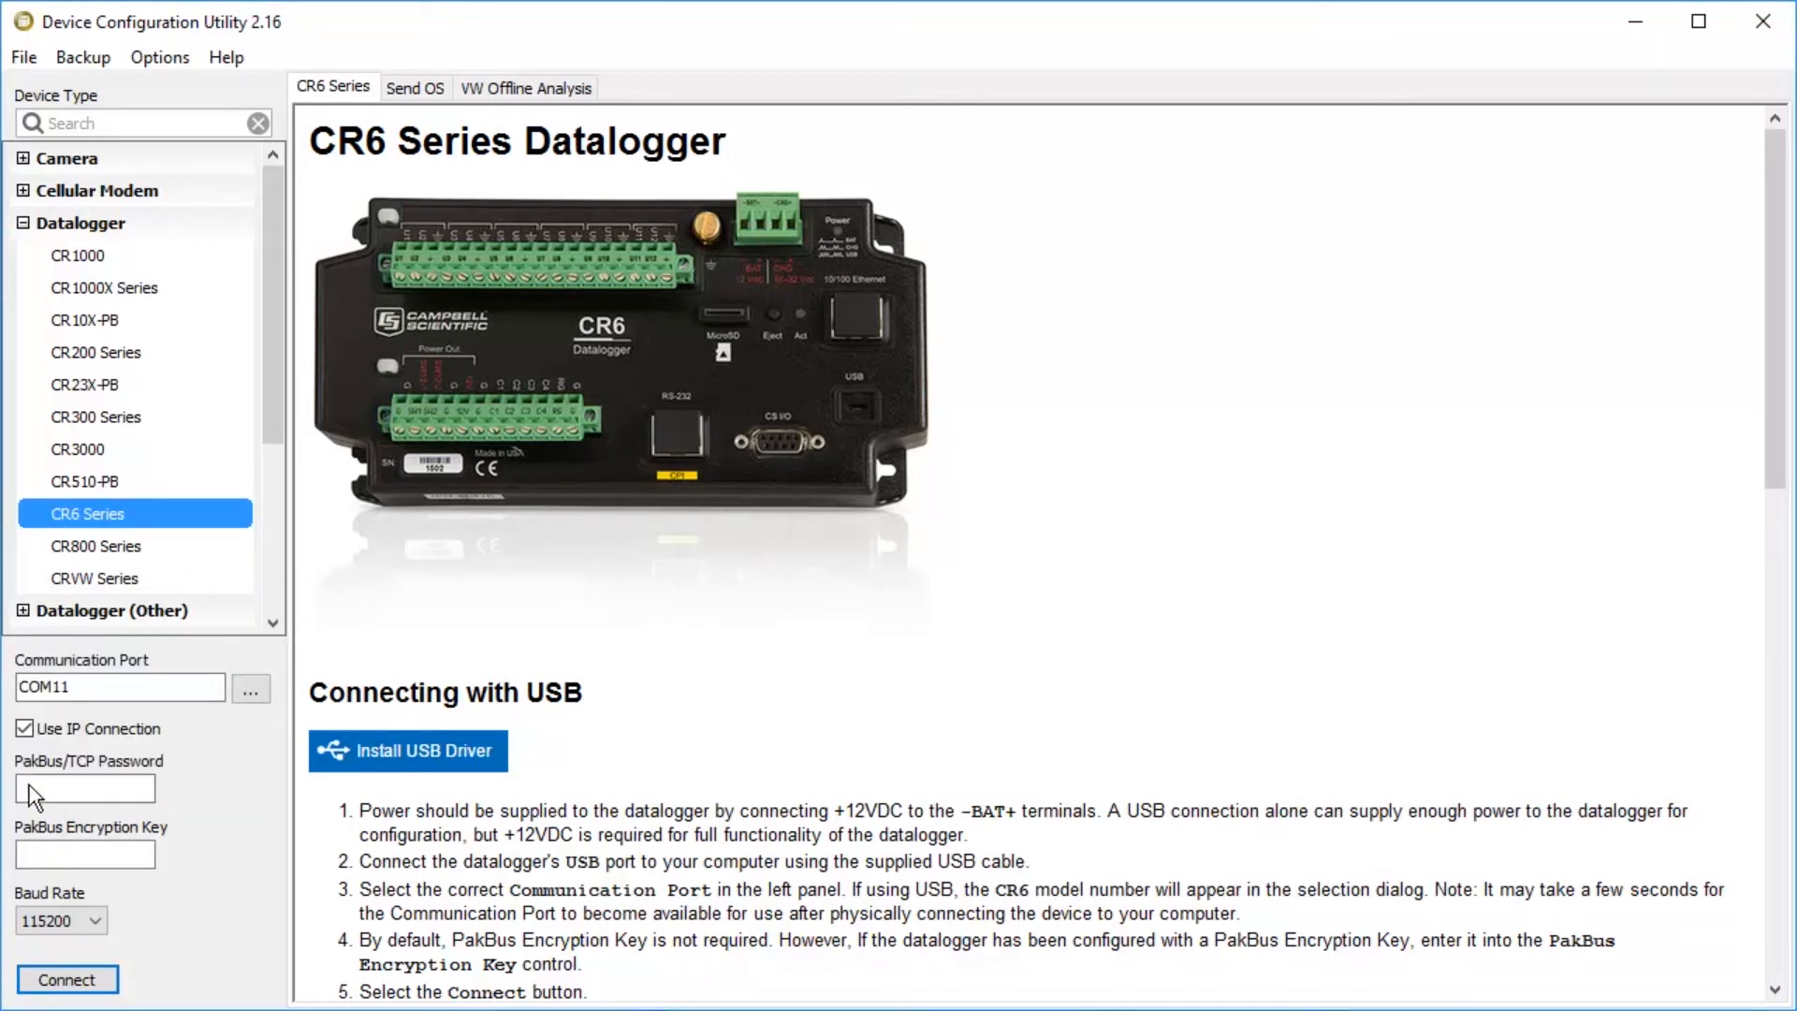
click(250, 688)
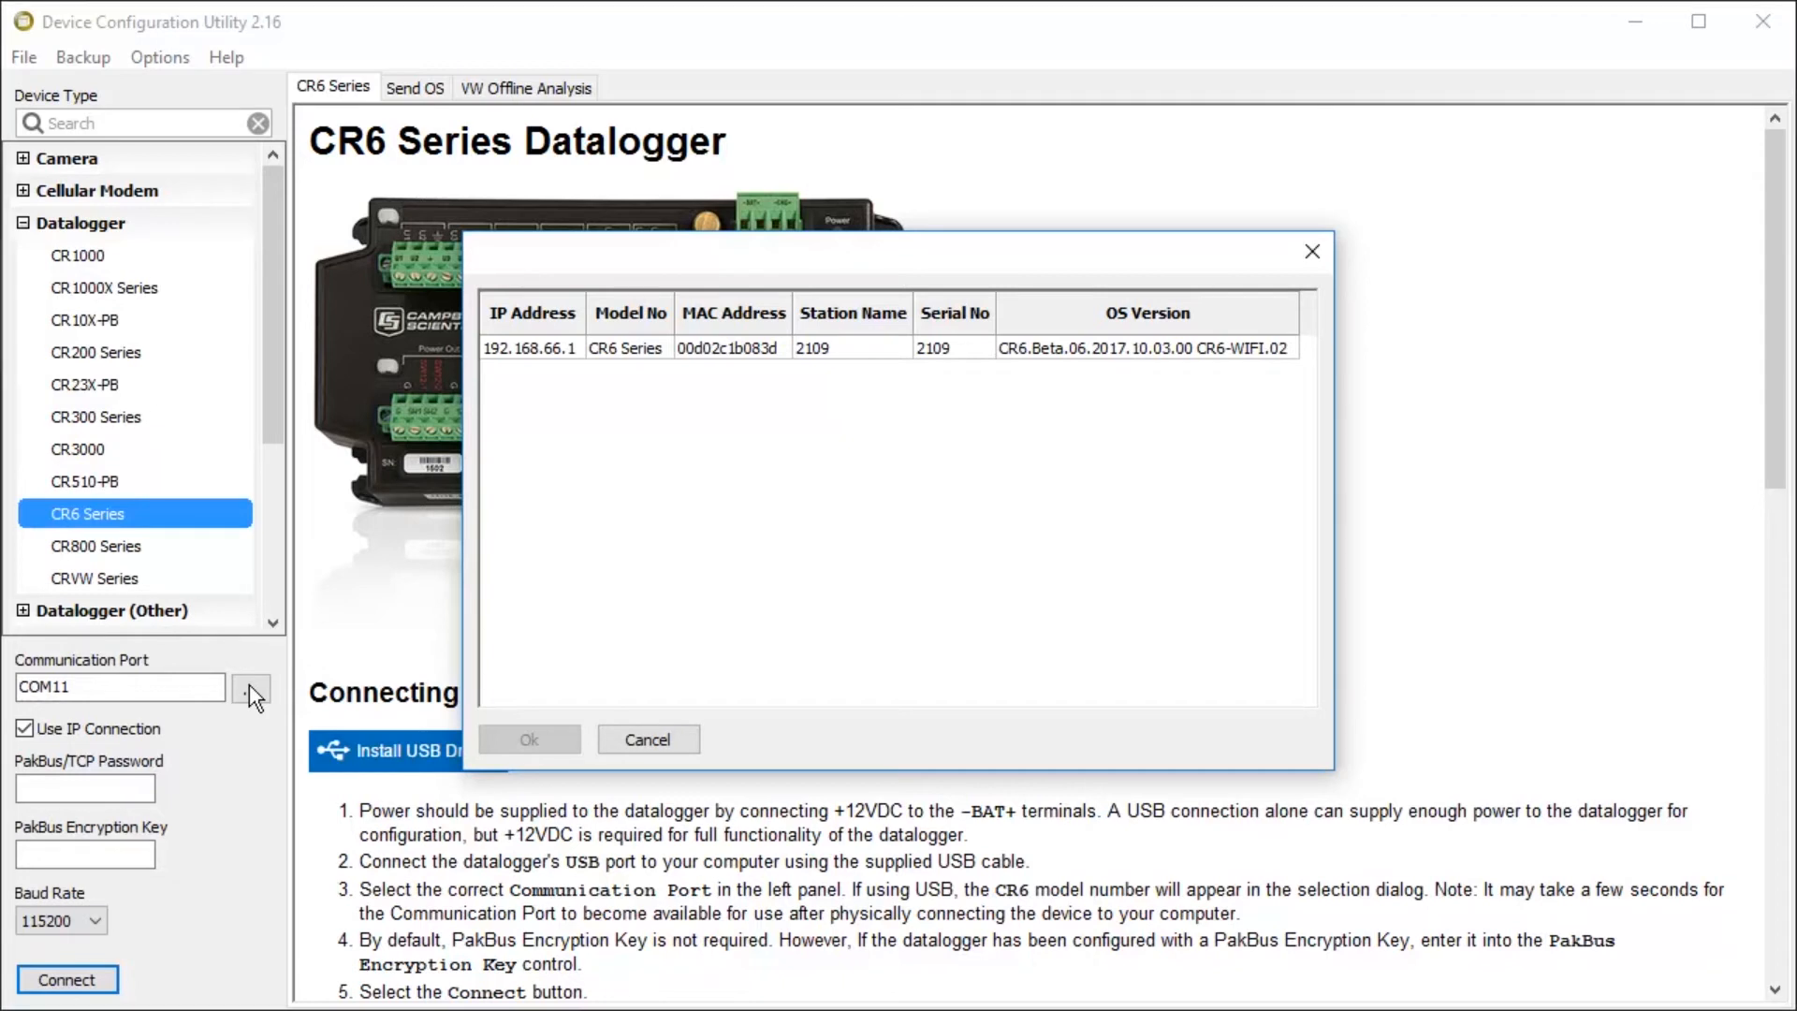
click(561, 347)
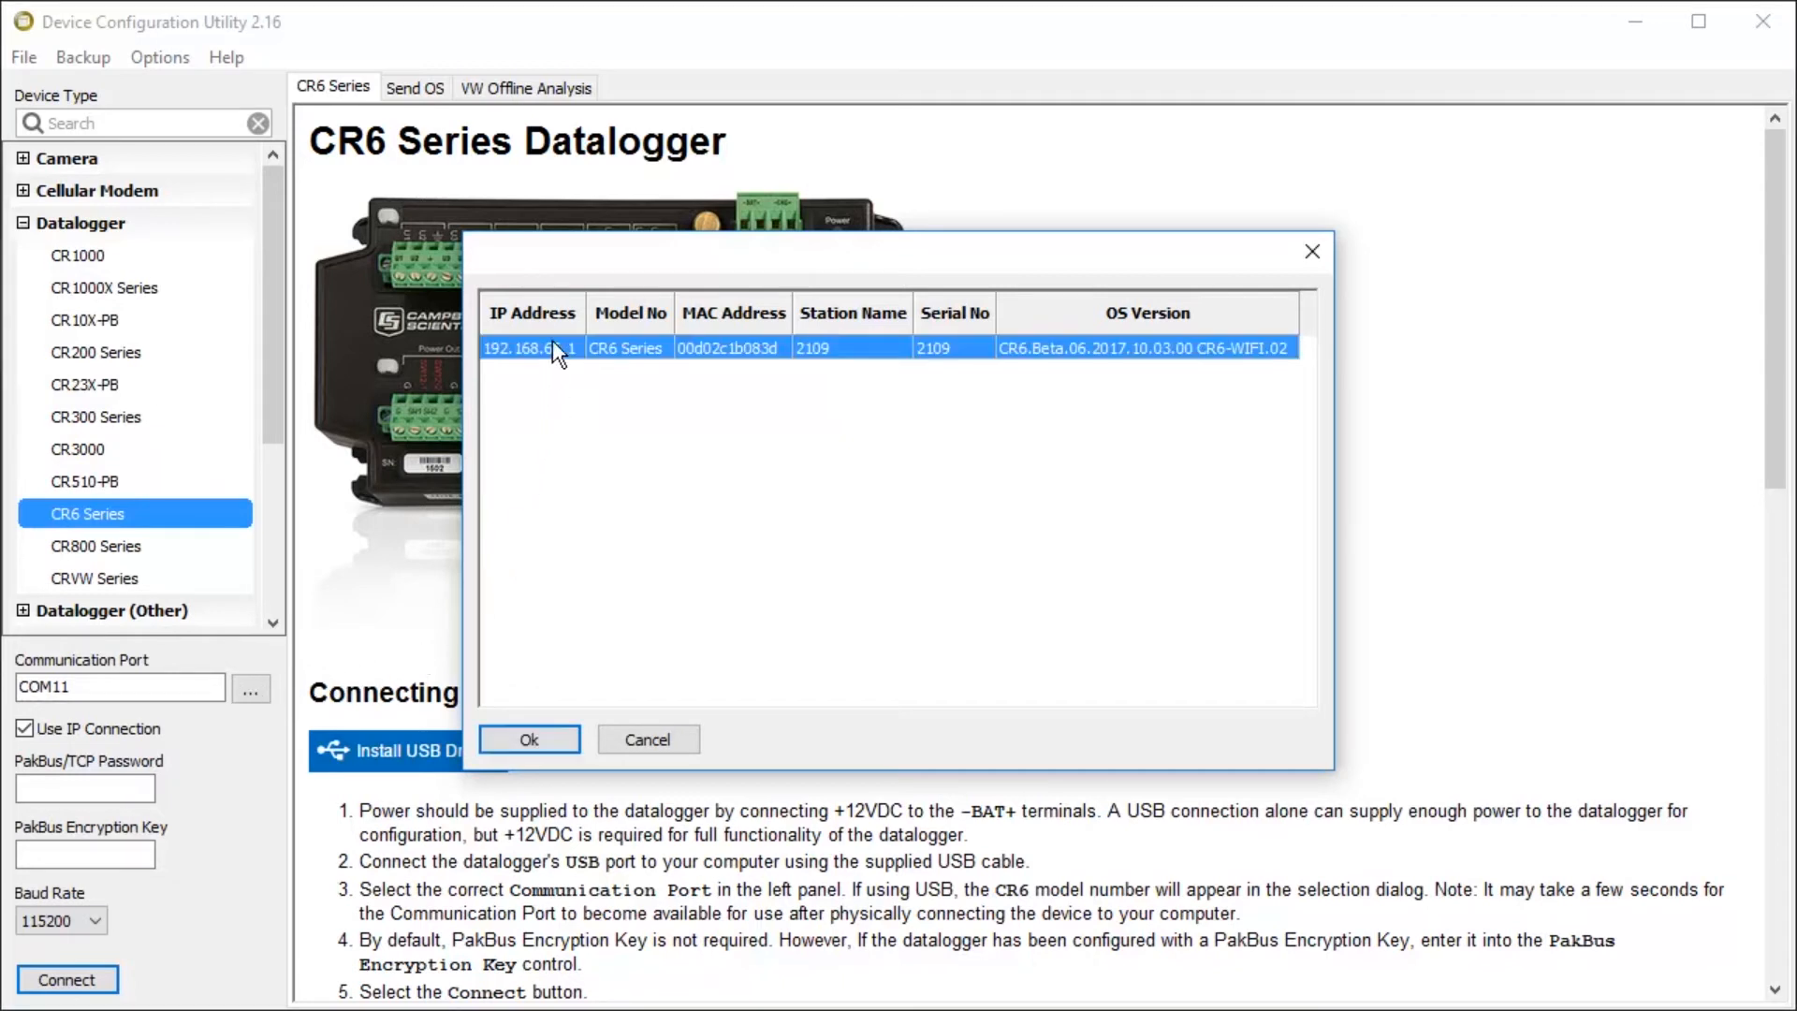
mouse_move(562, 497)
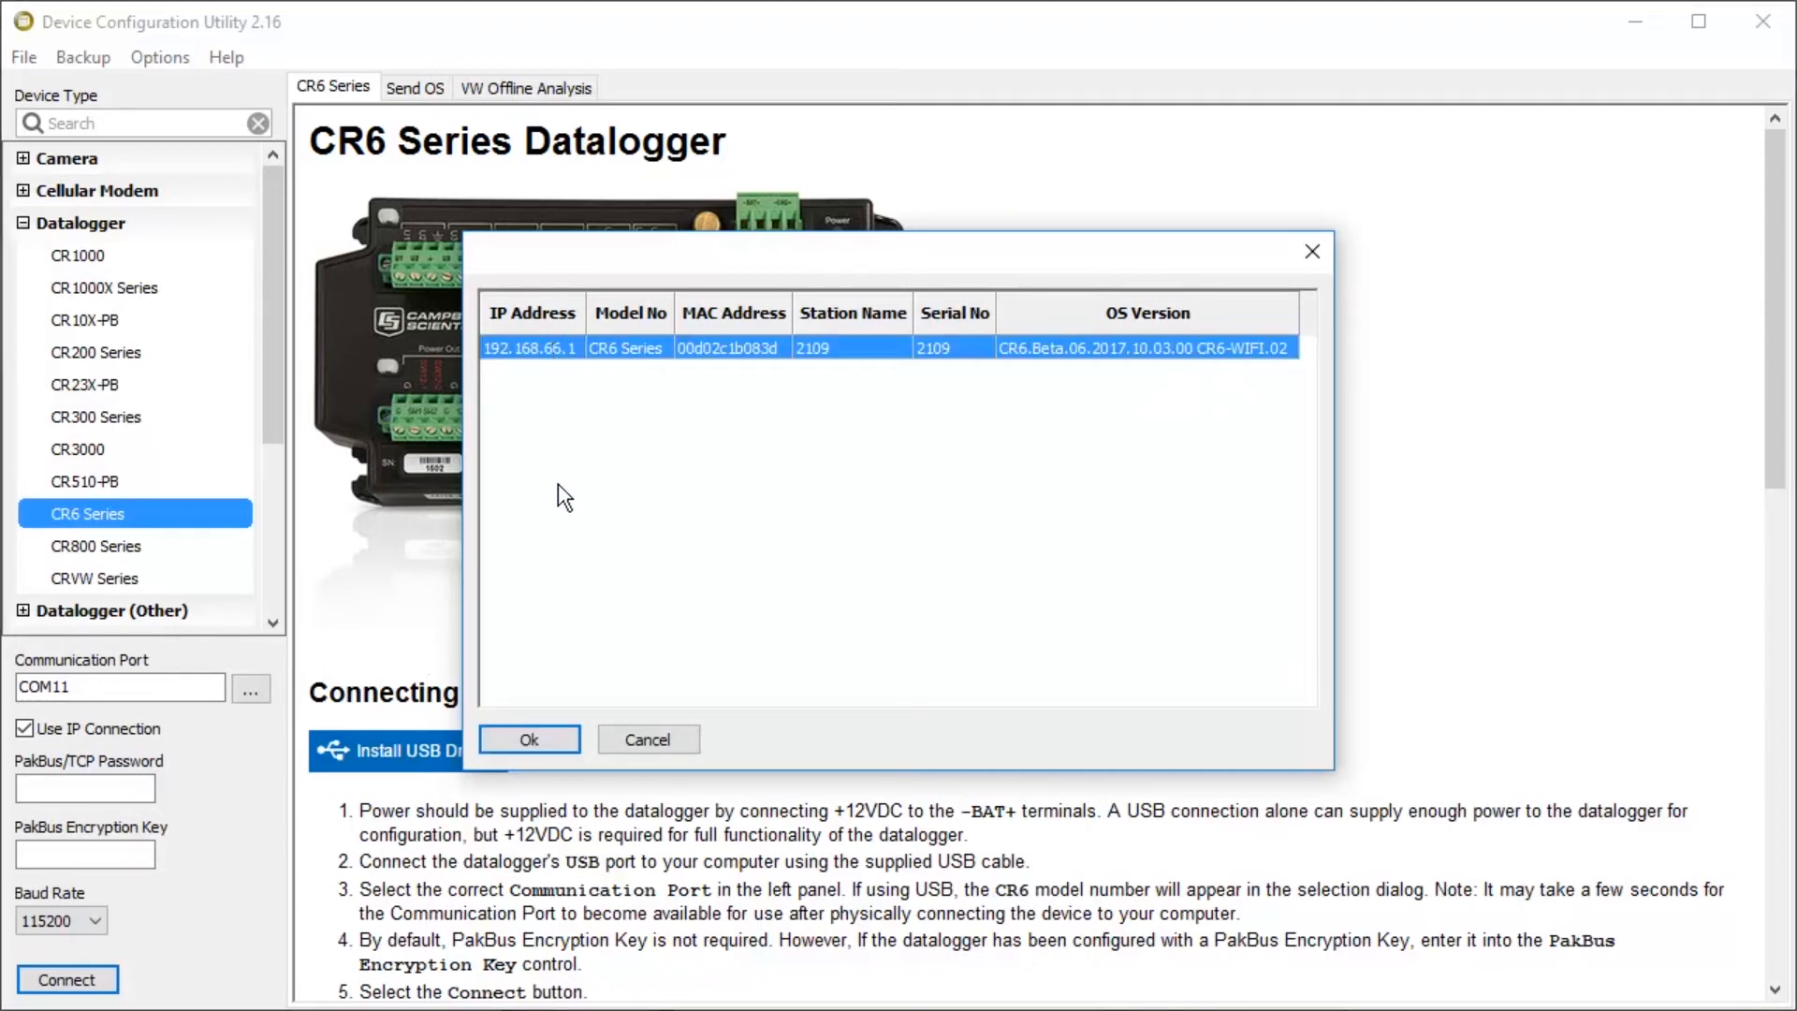
click(527, 738)
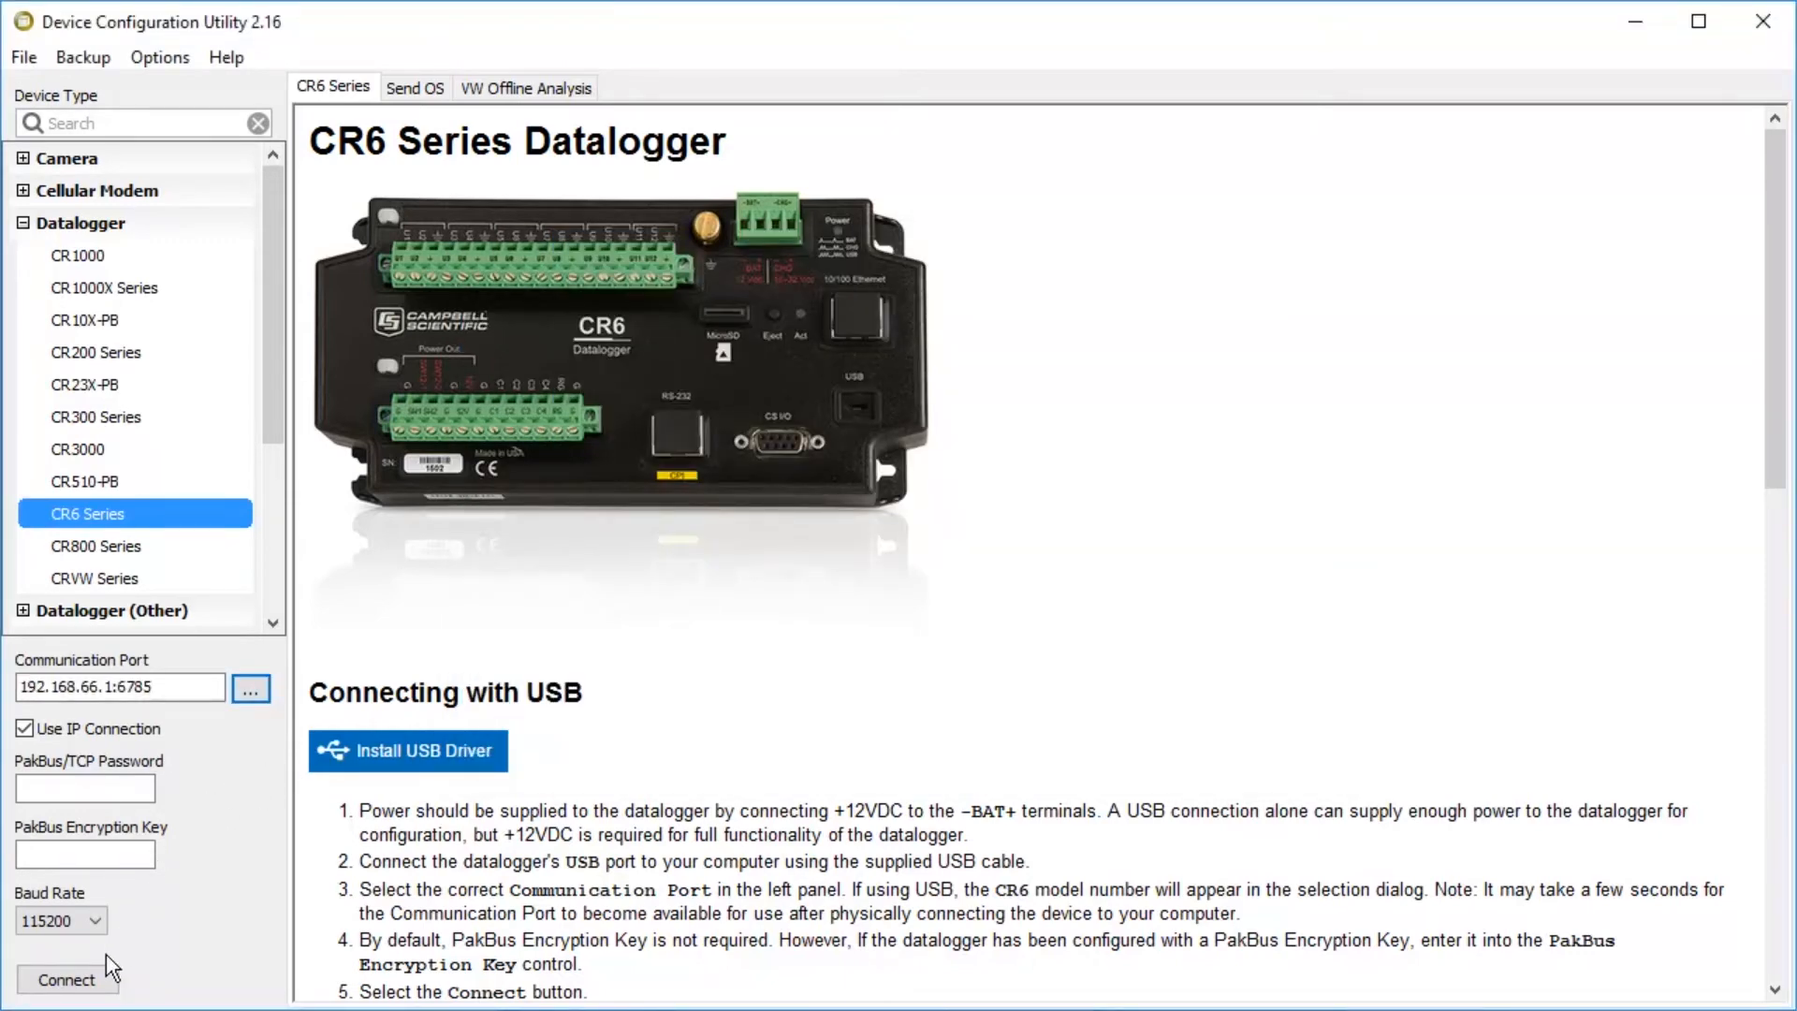
click(66, 979)
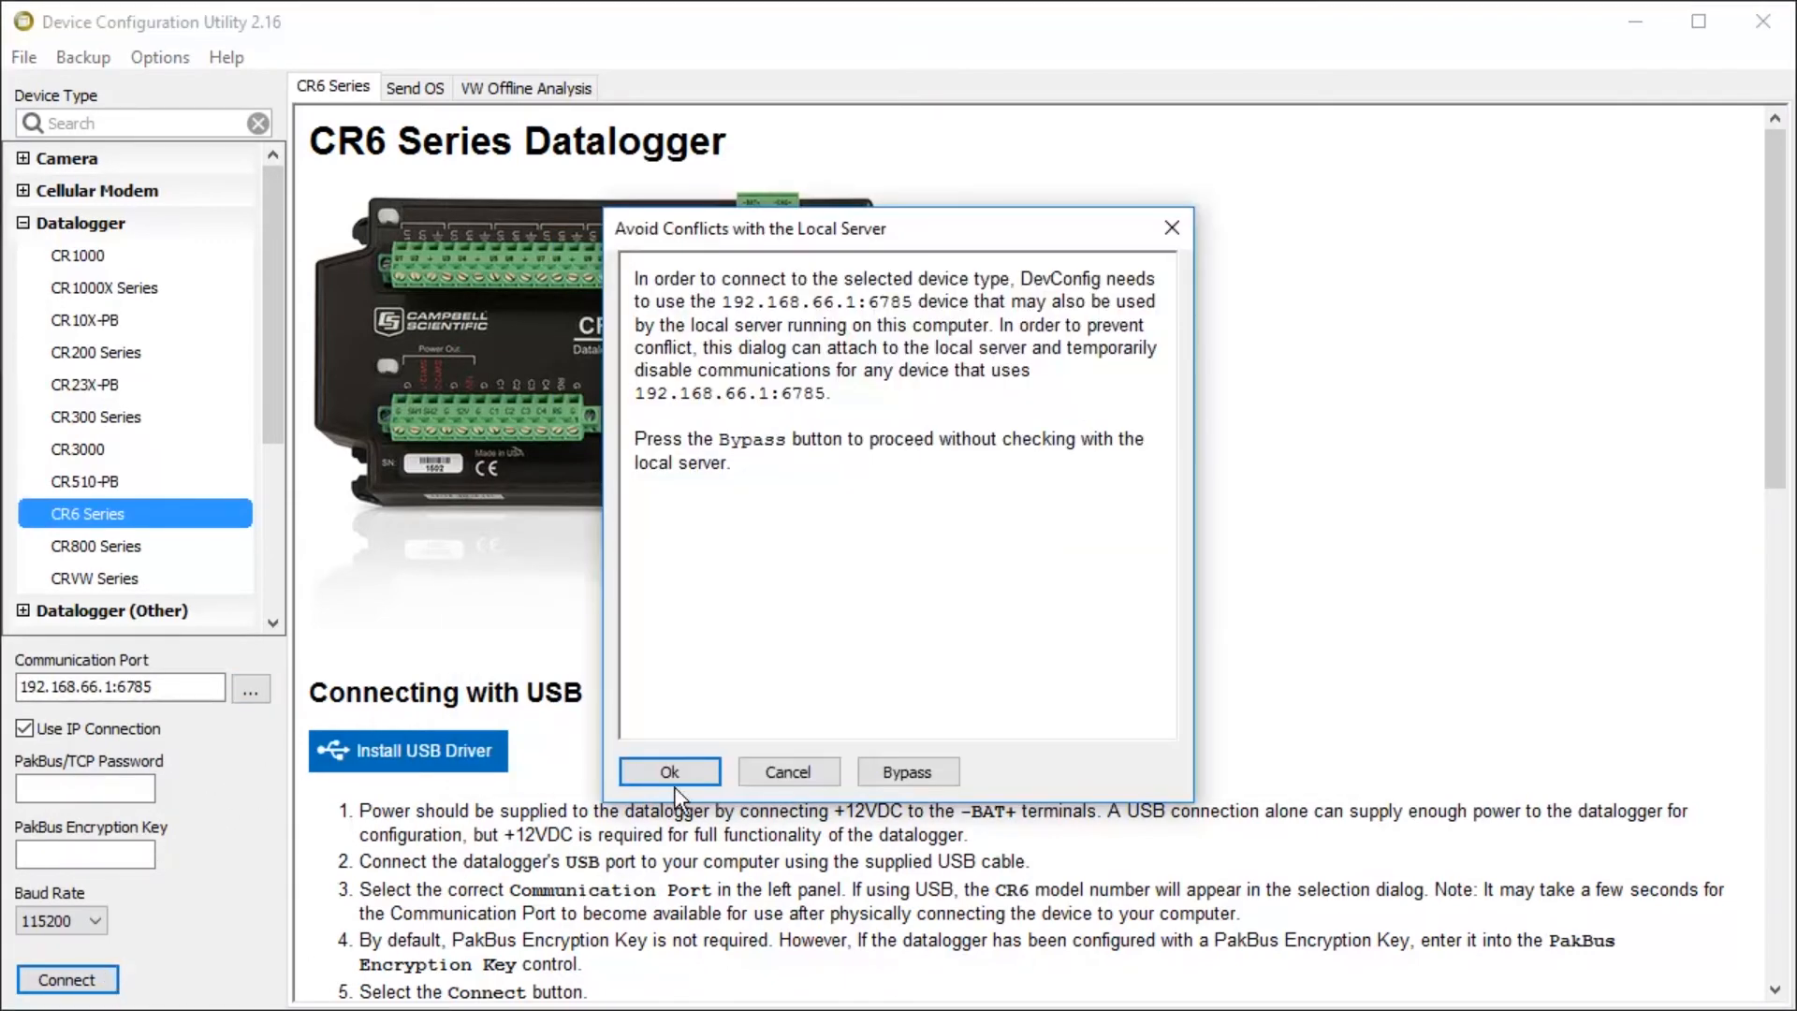
click(669, 771)
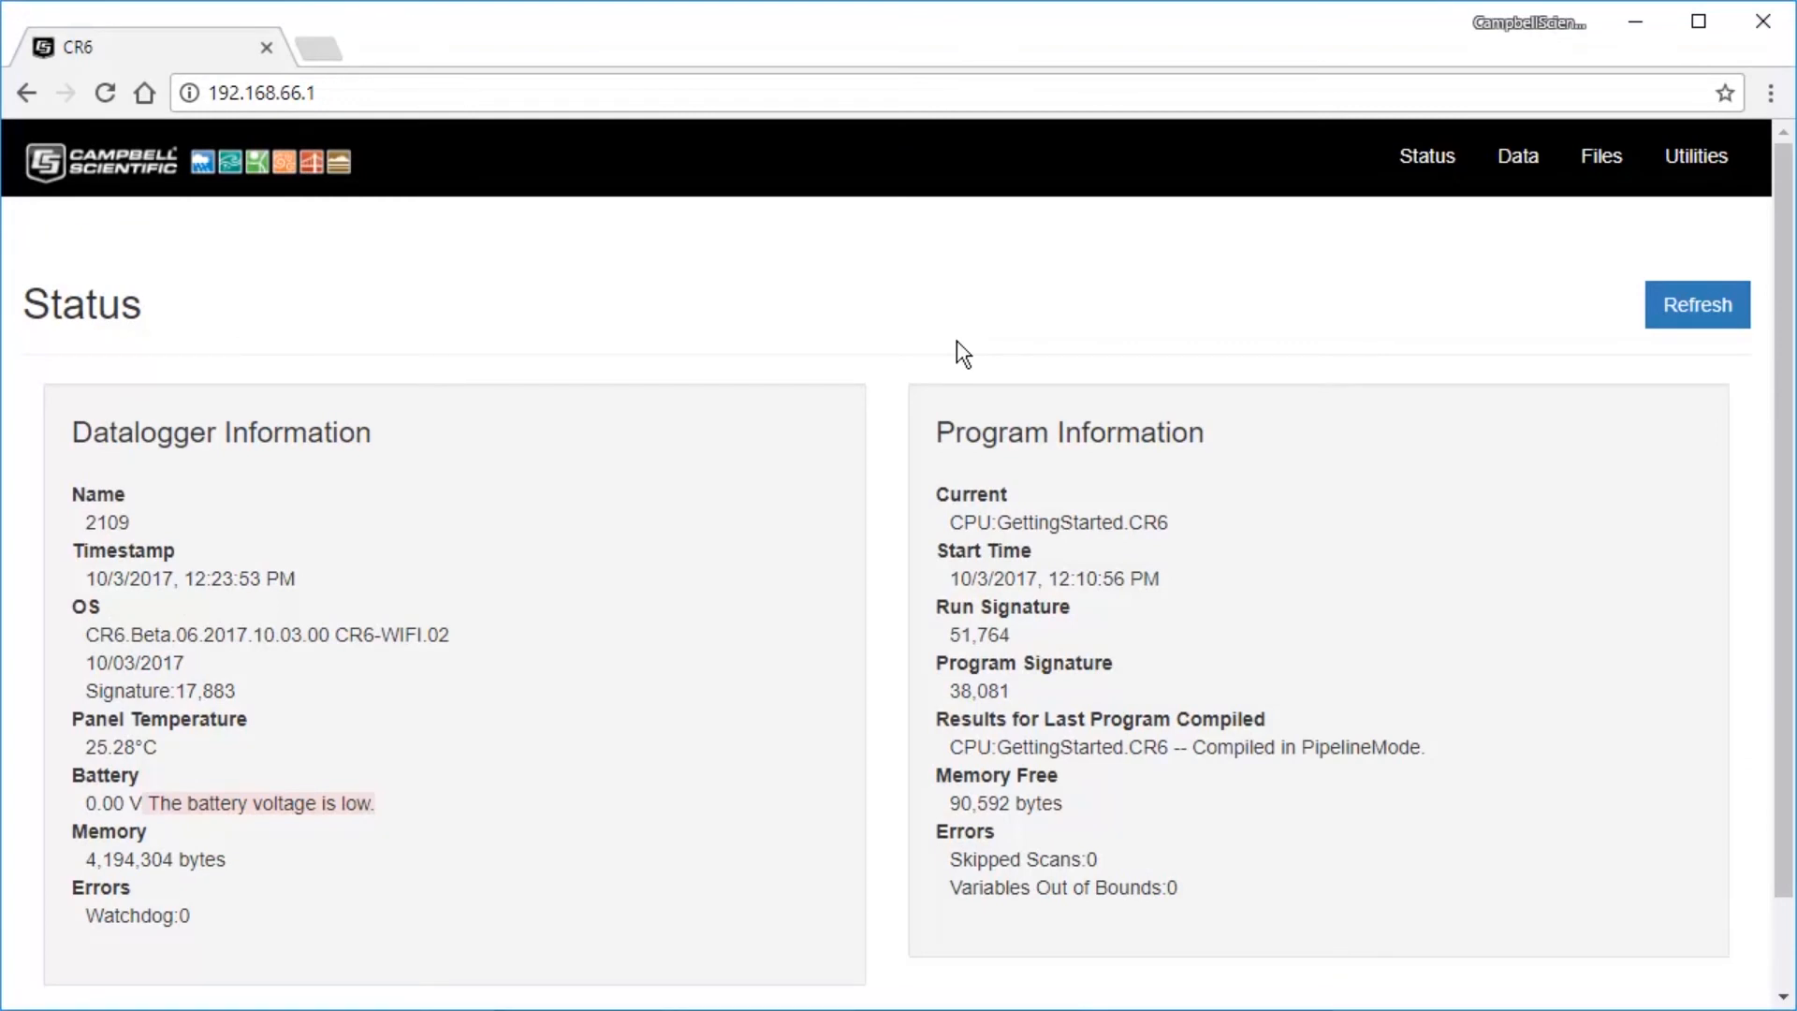
mouse_move(1474, 251)
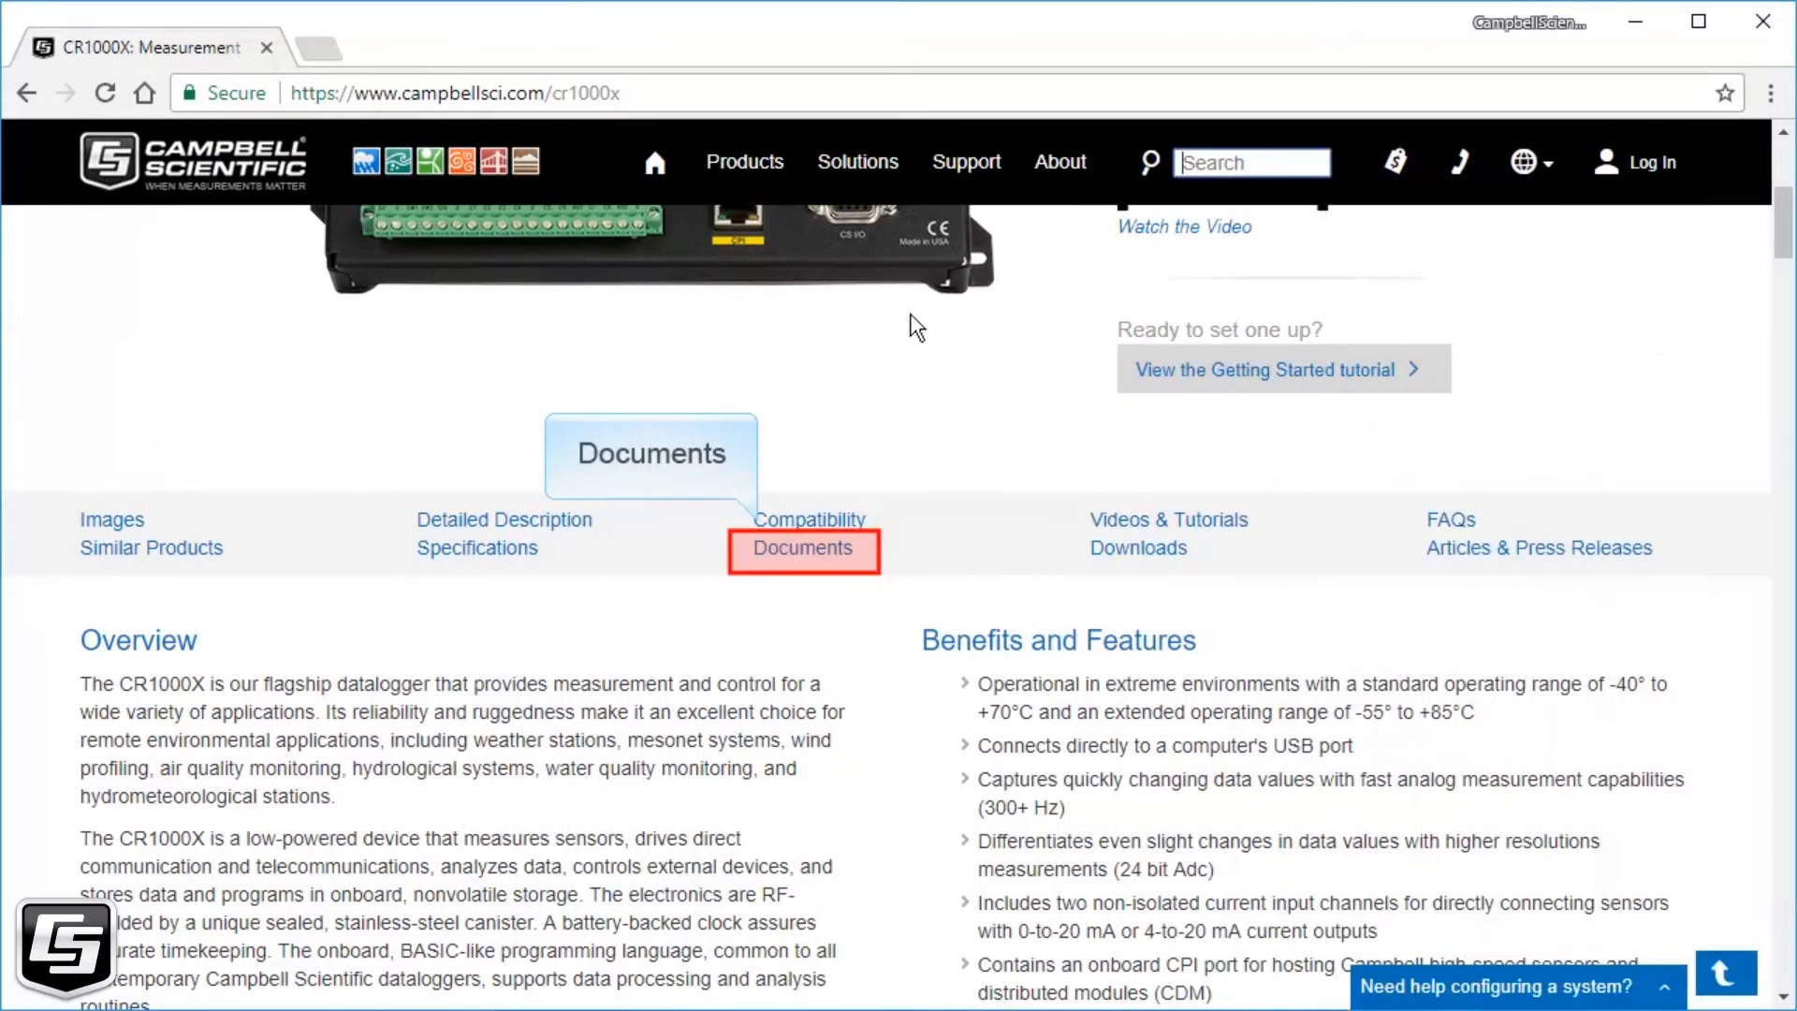
Step: Jump to the Documents section of the CR1000X product page
click(803, 550)
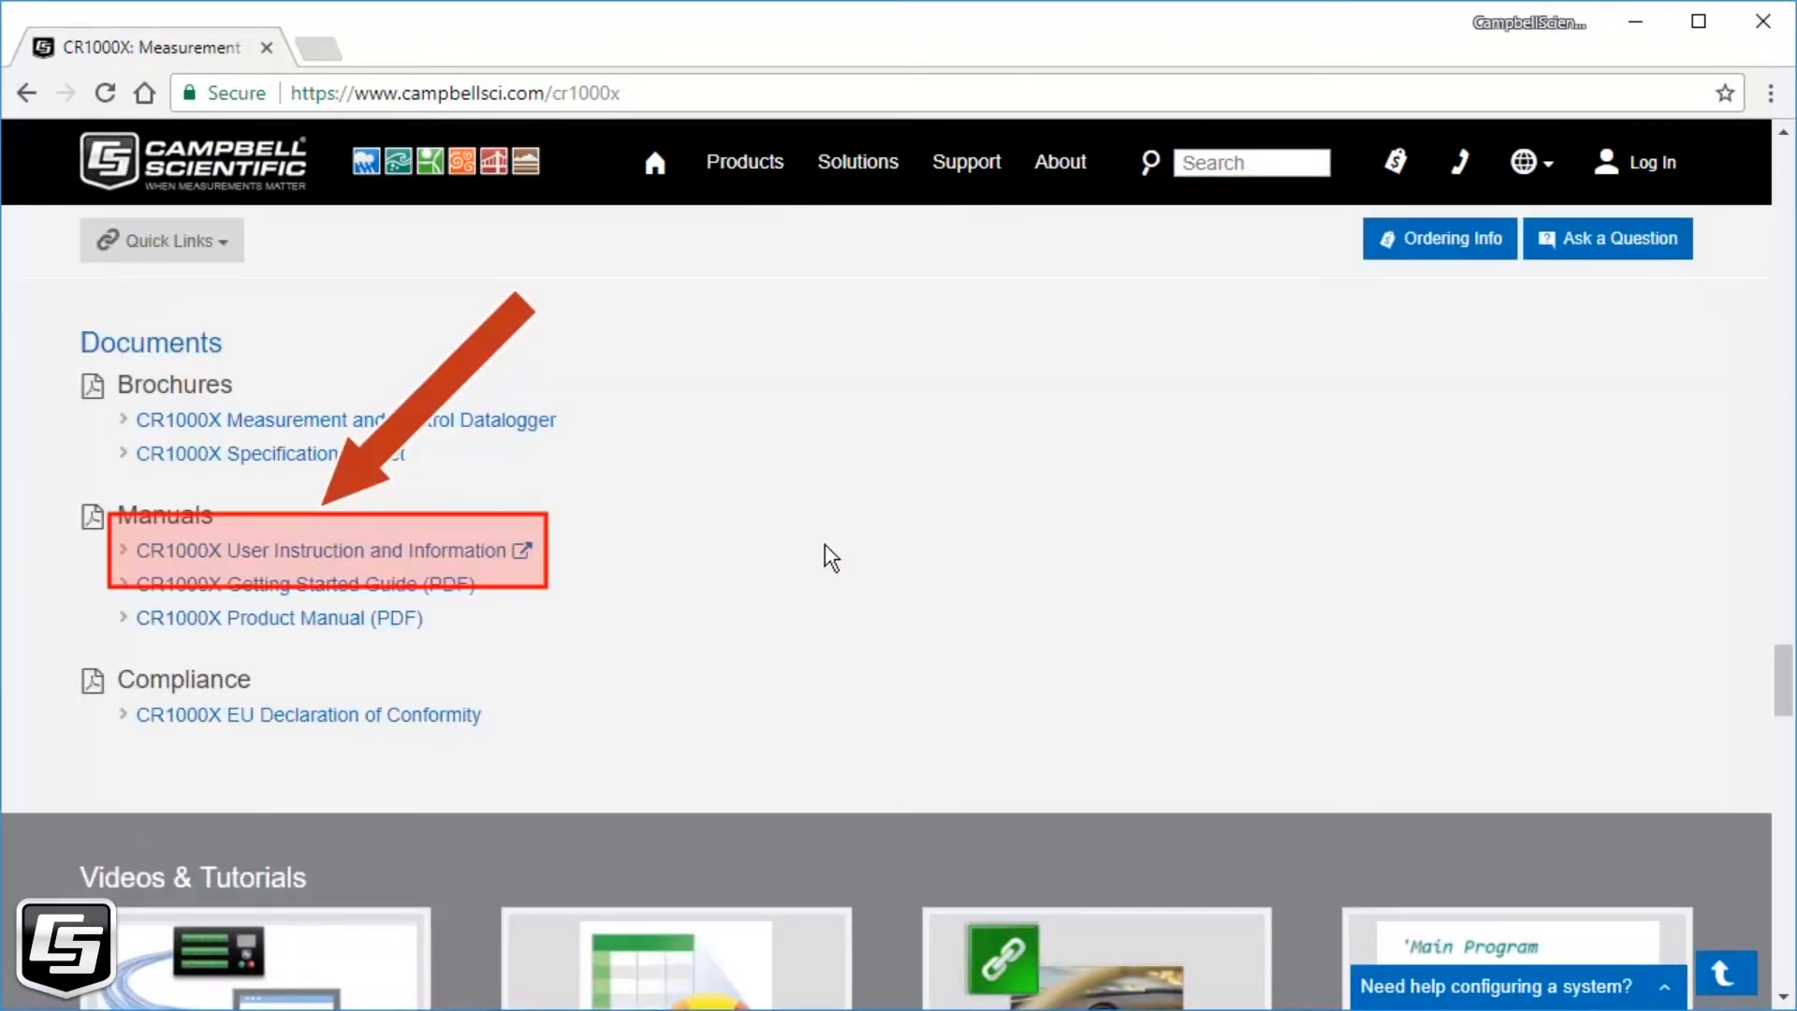